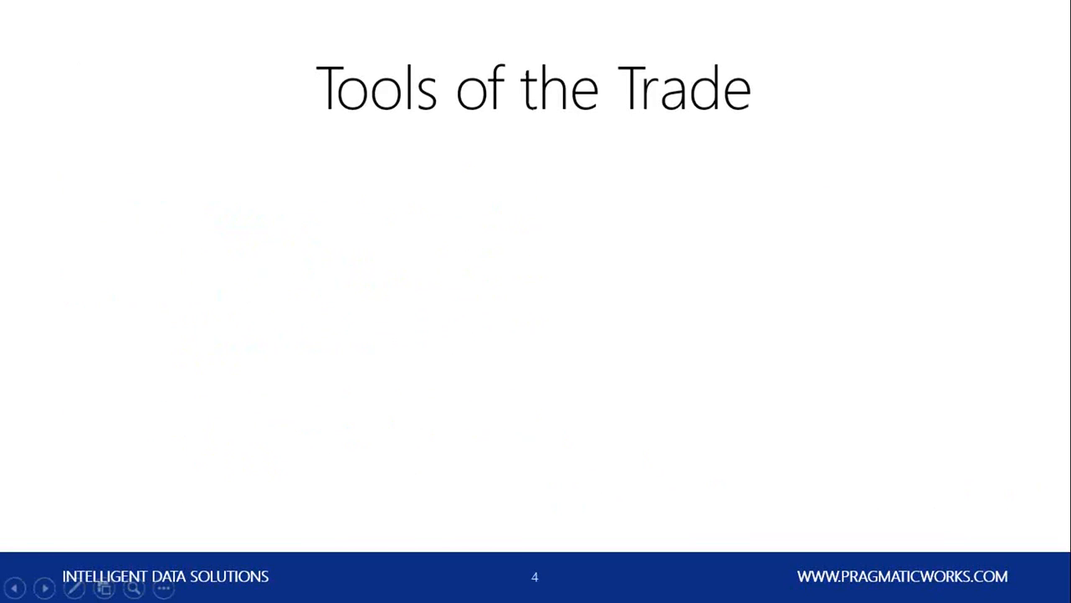
mouse_move(864, 375)
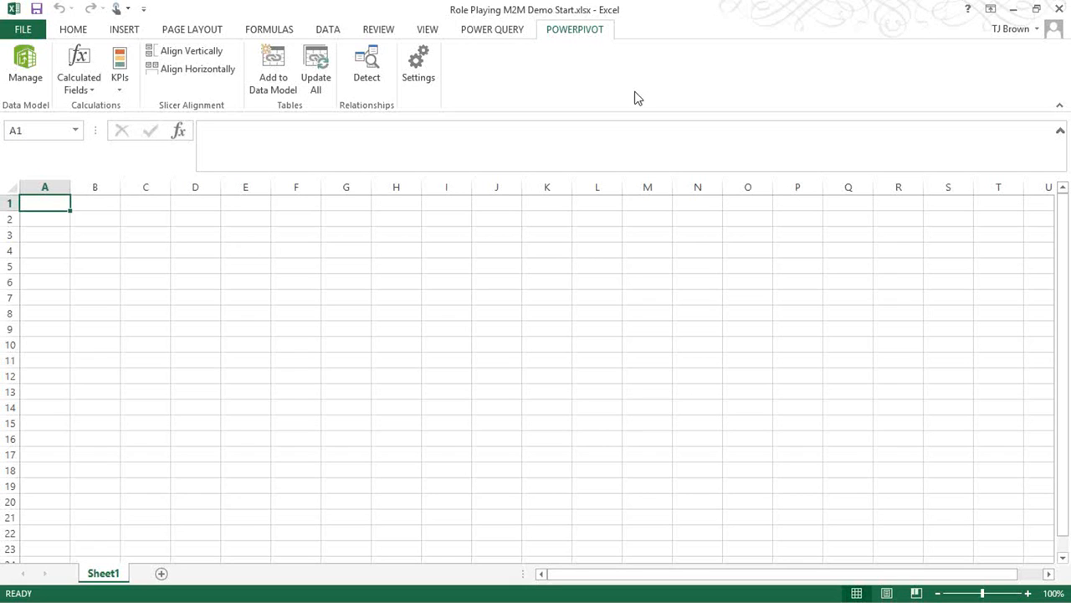
- Open the data model diagram and expand Calendar Drilldown to show Year, CalendarQuarter, Month, Date
click(25, 67)
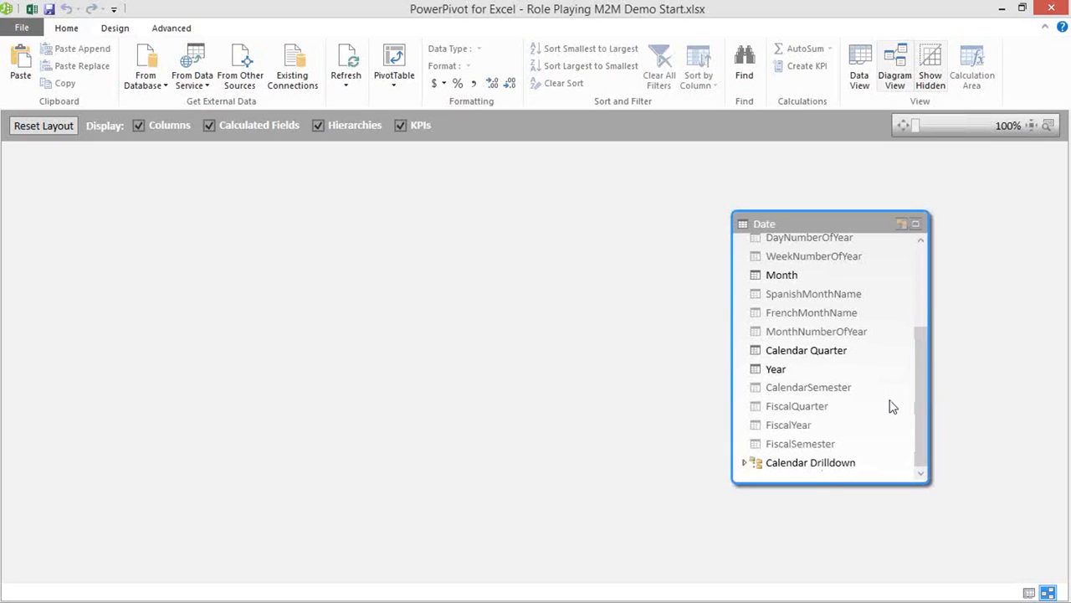
mouse_move(745, 484)
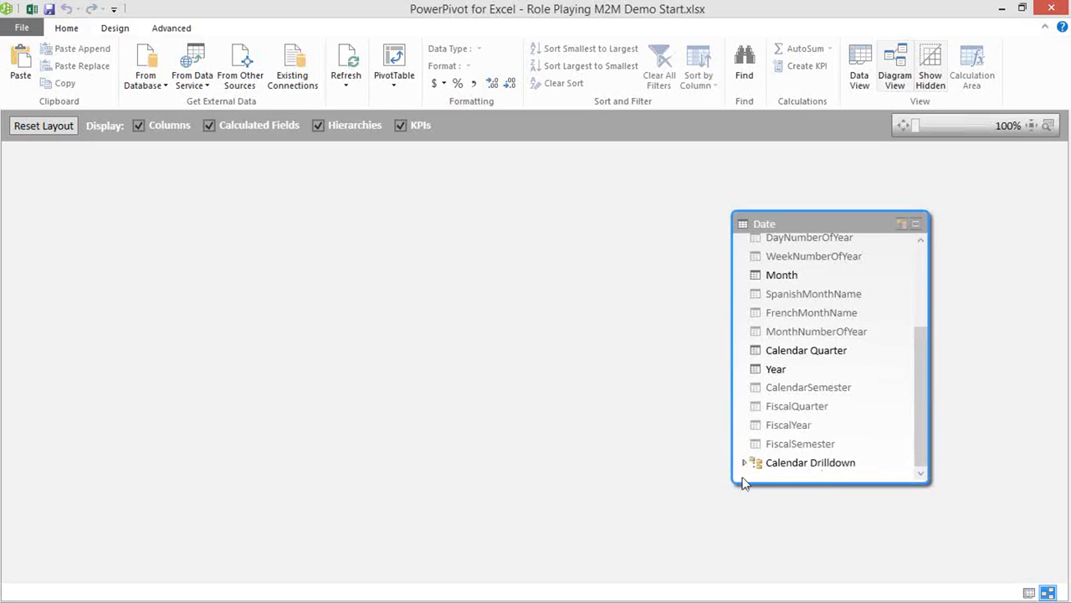
click(743, 462)
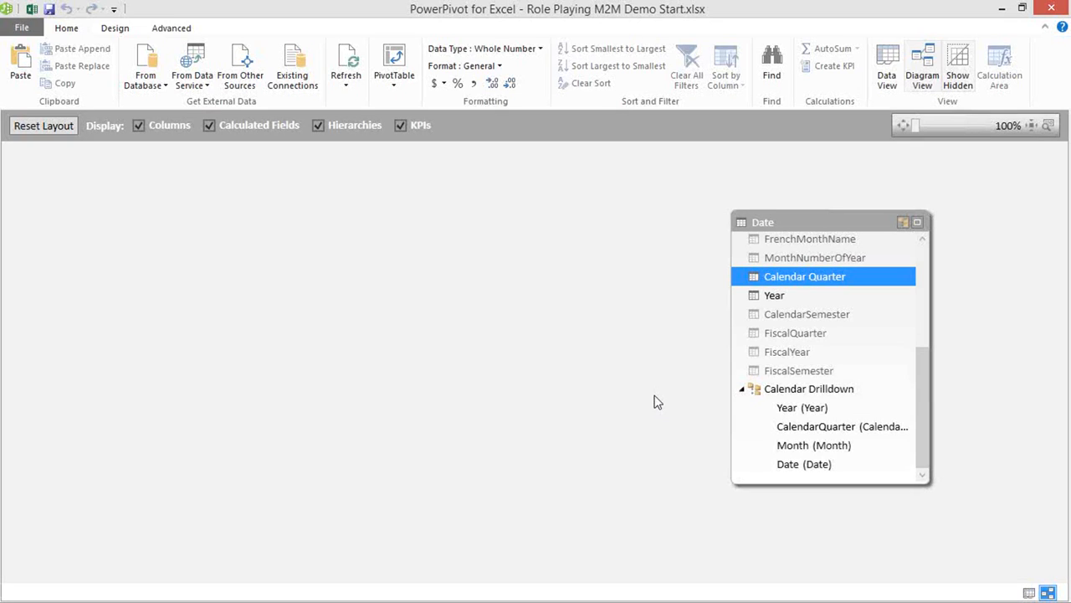
mouse_move(770, 258)
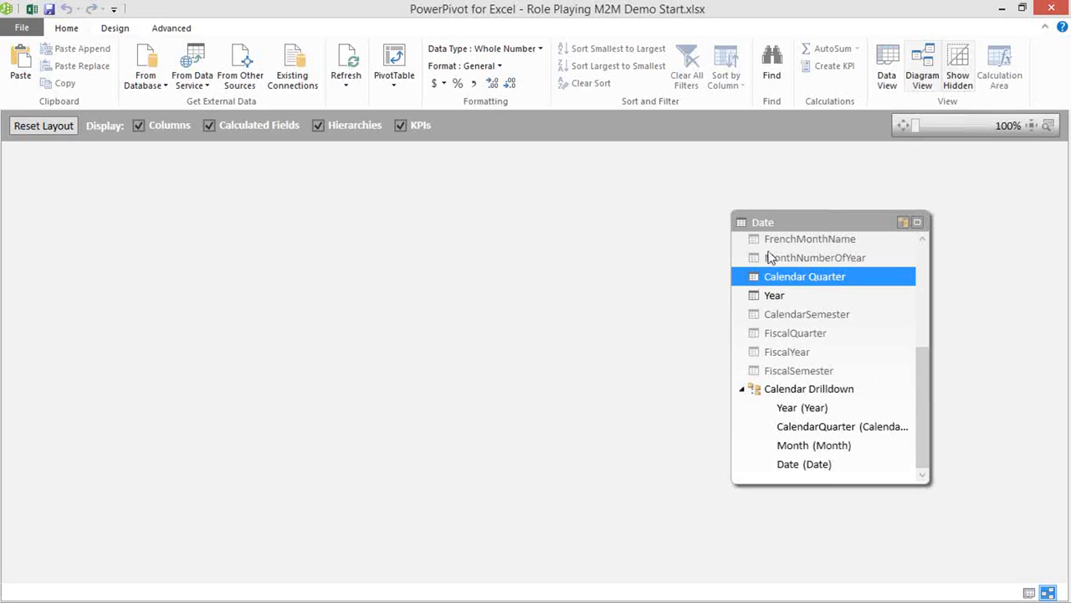
mouse_move(787, 228)
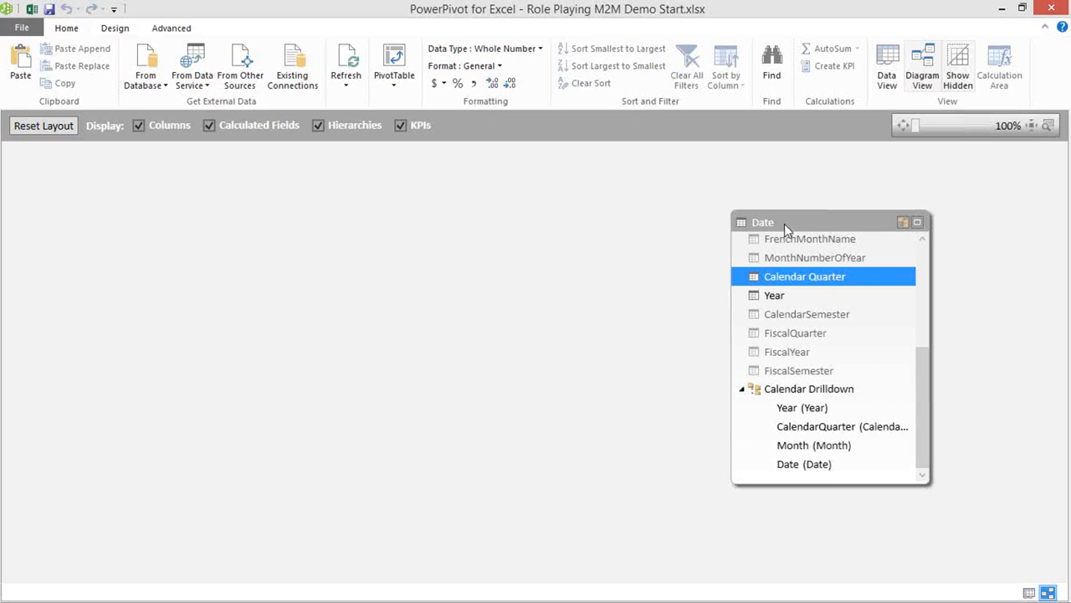
mouse_move(295, 209)
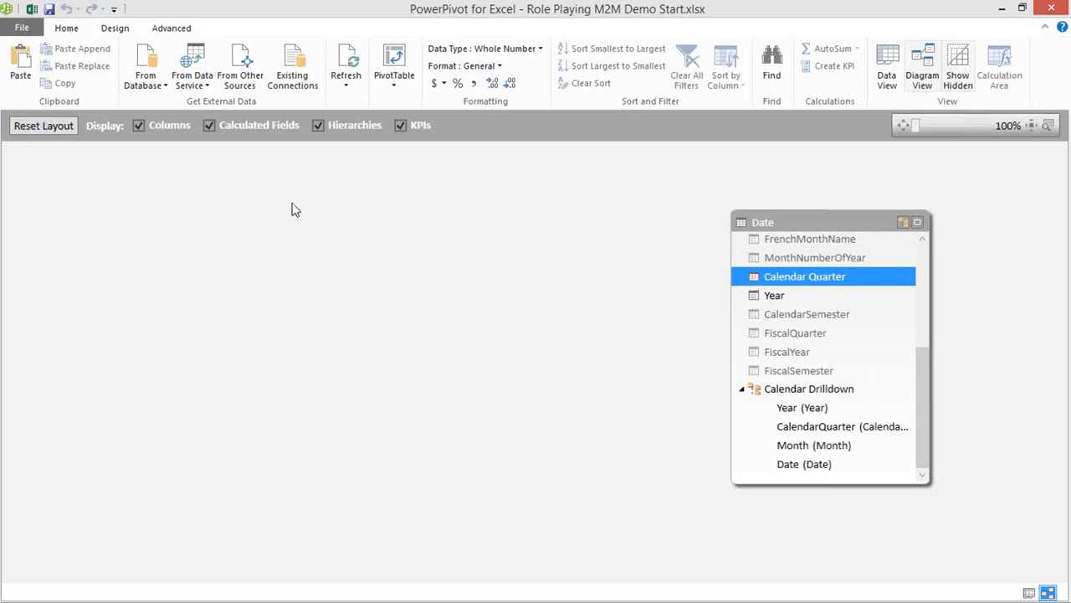
mouse_move(288, 199)
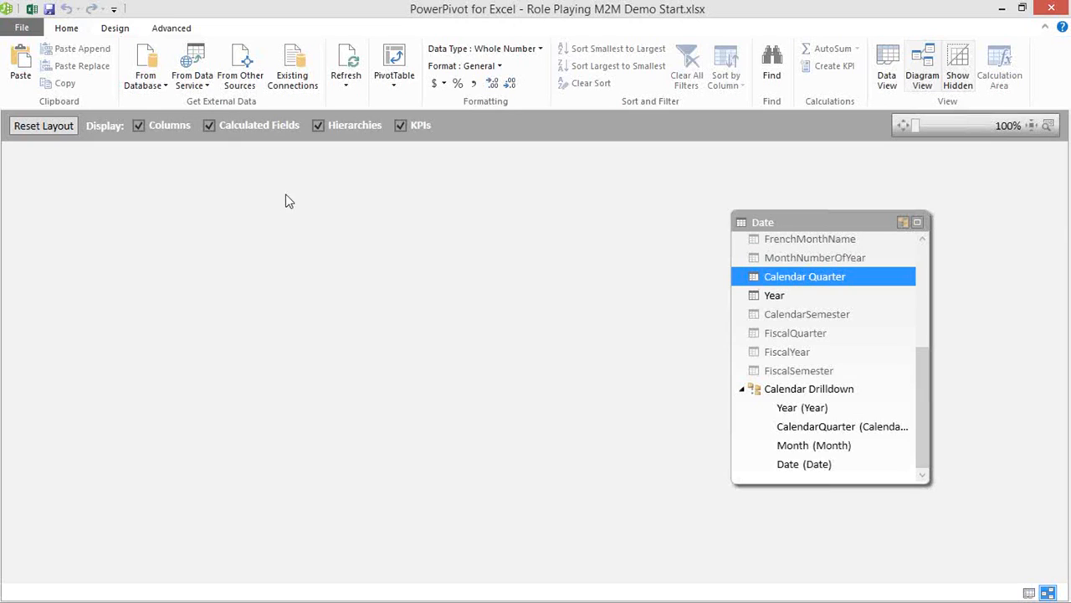
mouse_move(201, 114)
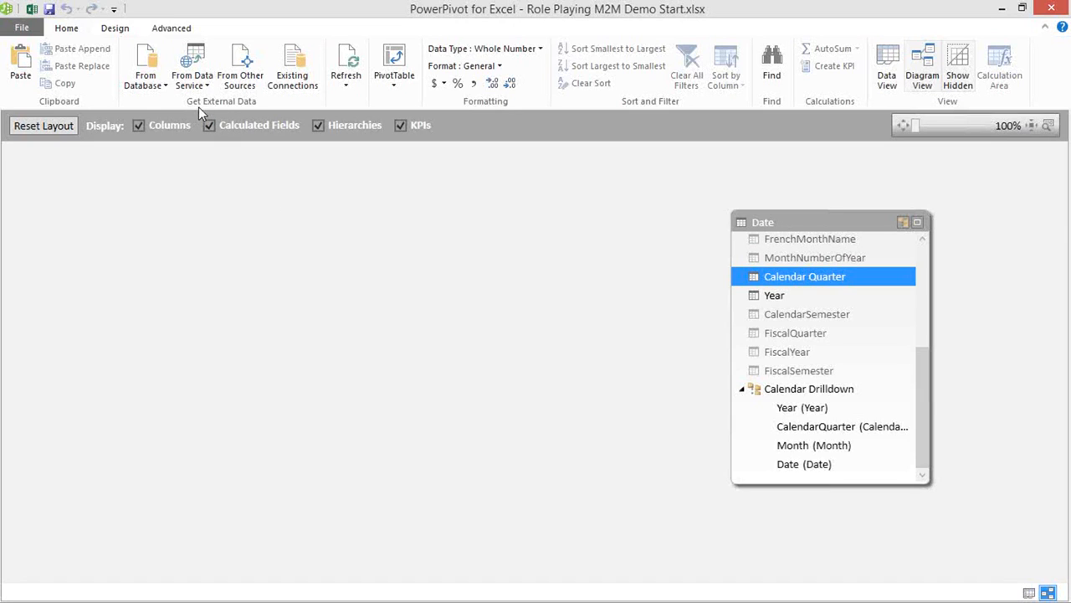
mouse_move(255, 109)
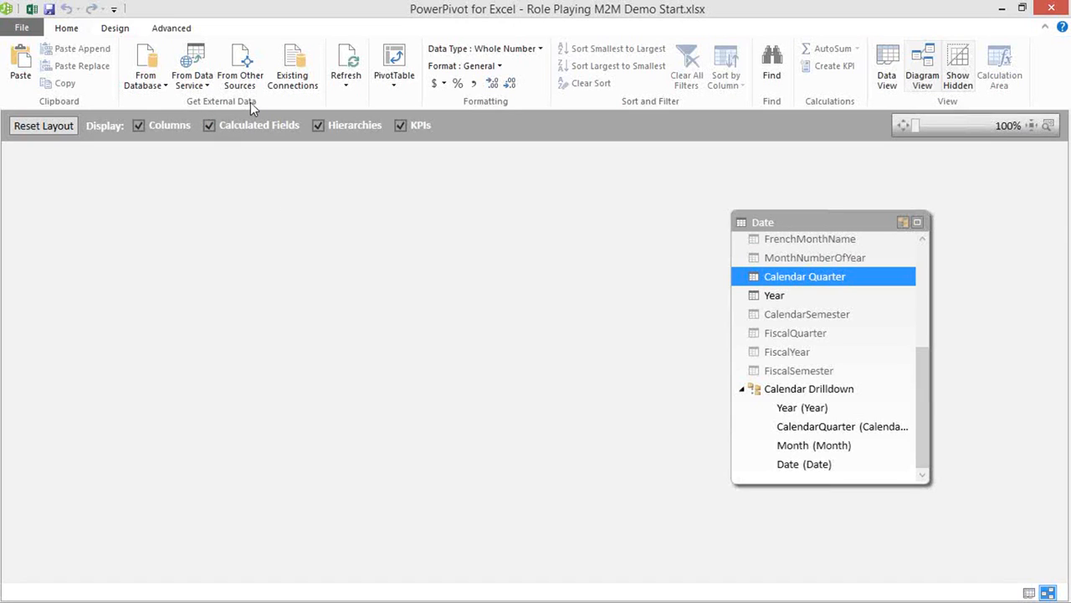
mouse_move(154, 91)
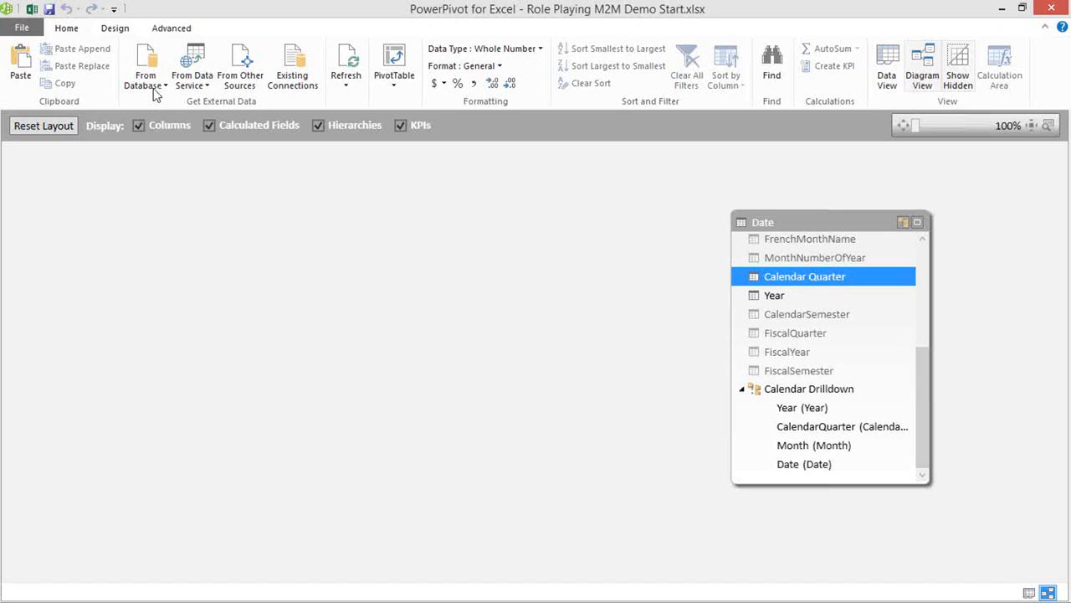
- Start a SQL Server import from server localhost, database AdventureWorksDW2013, and continue
click(144, 67)
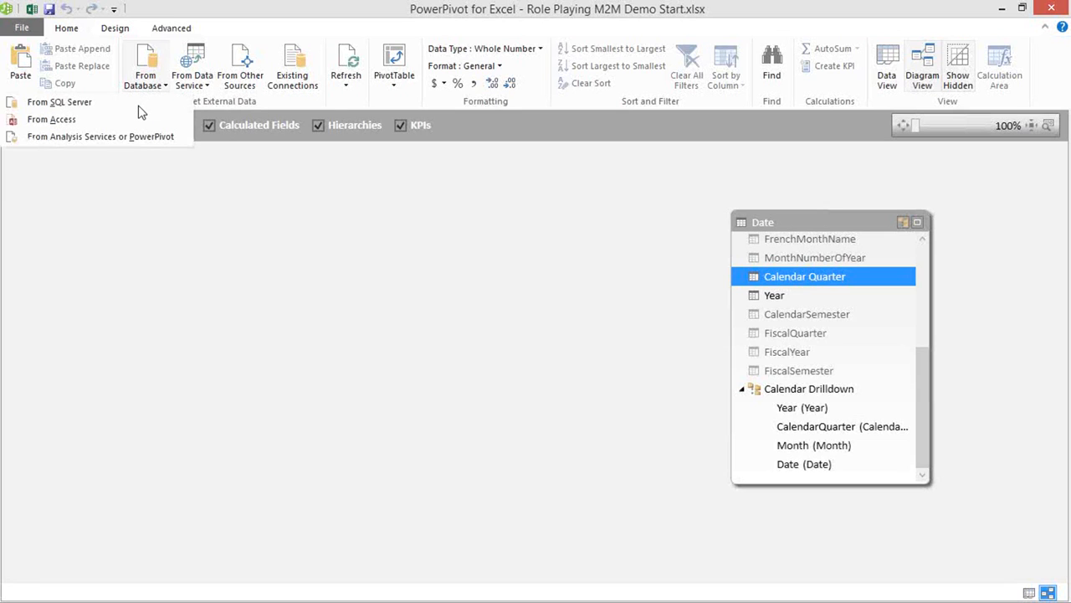
click(59, 102)
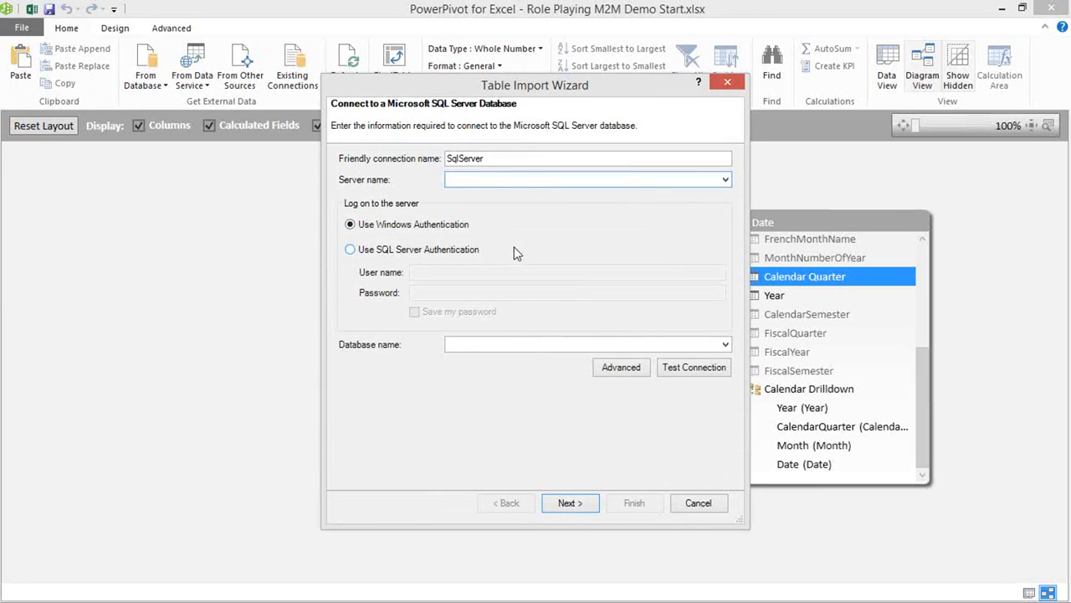
text(localhost)
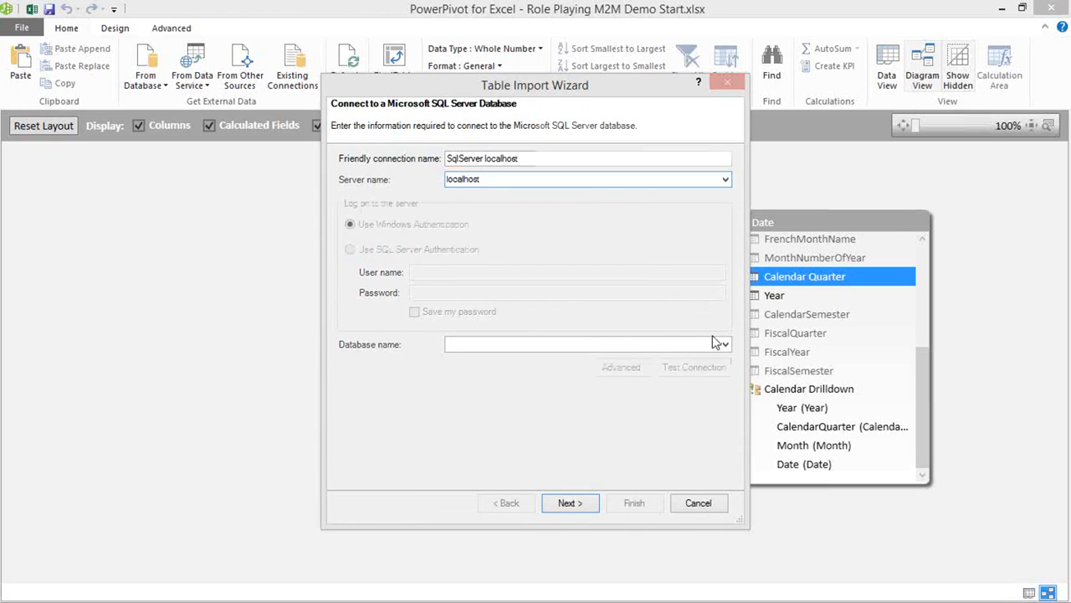
click(722, 345)
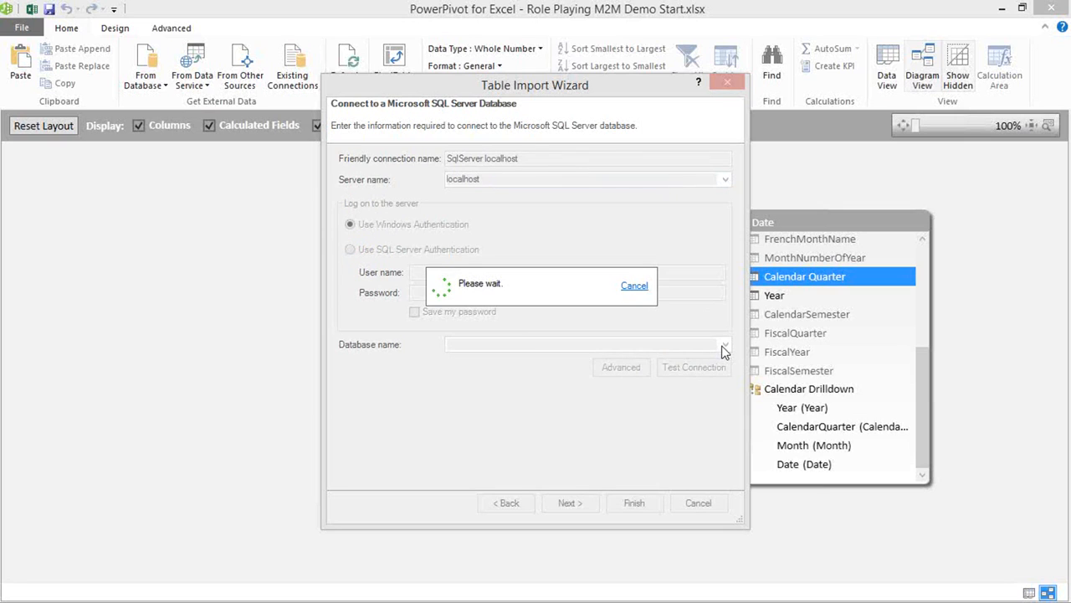
click(725, 179)
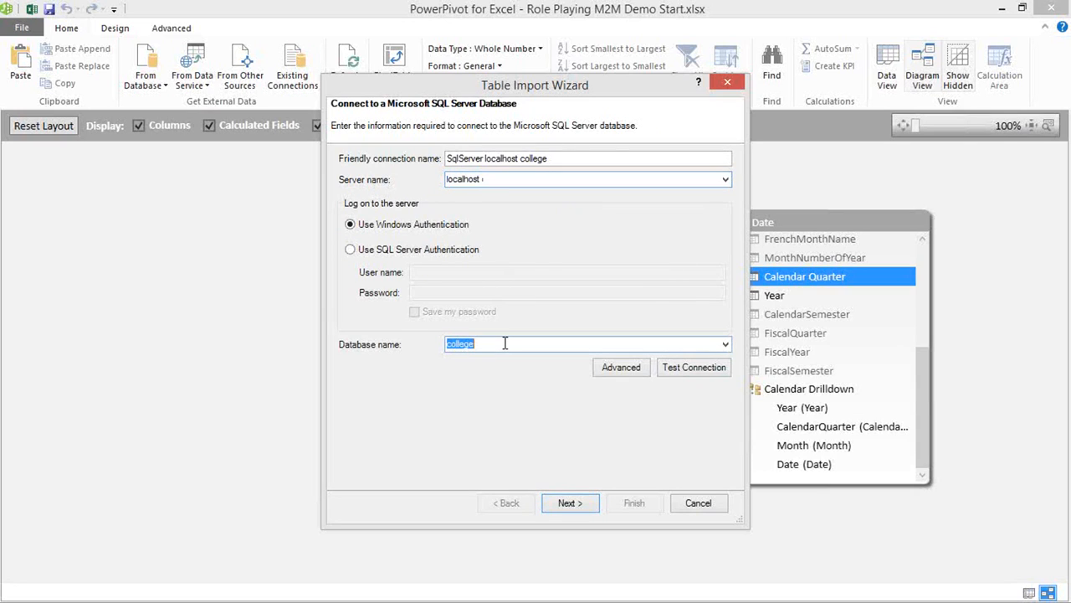
text(AdventureWorksDW2013)
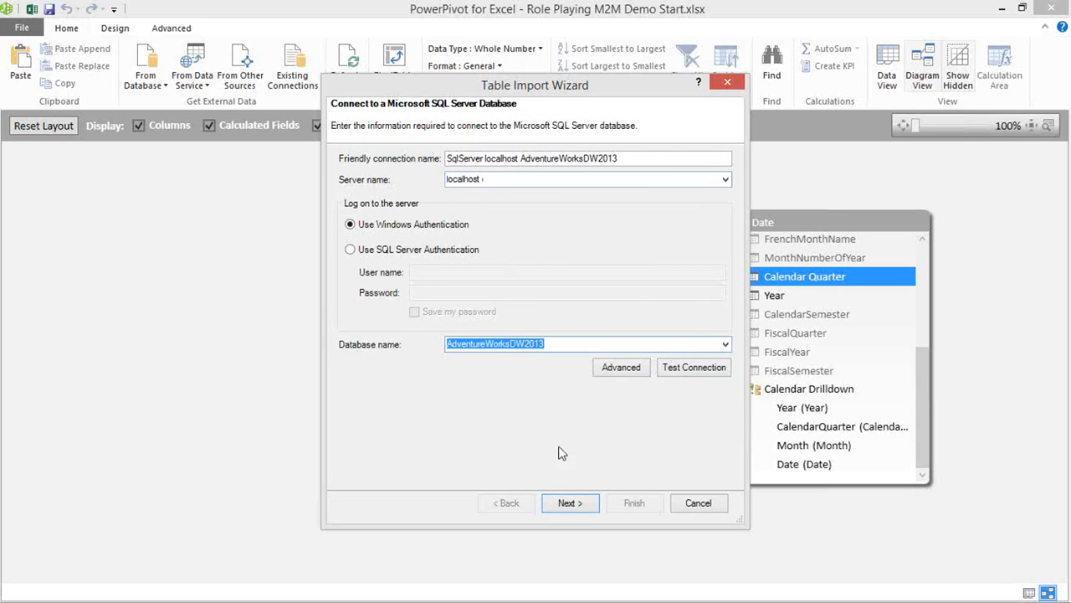
click(569, 502)
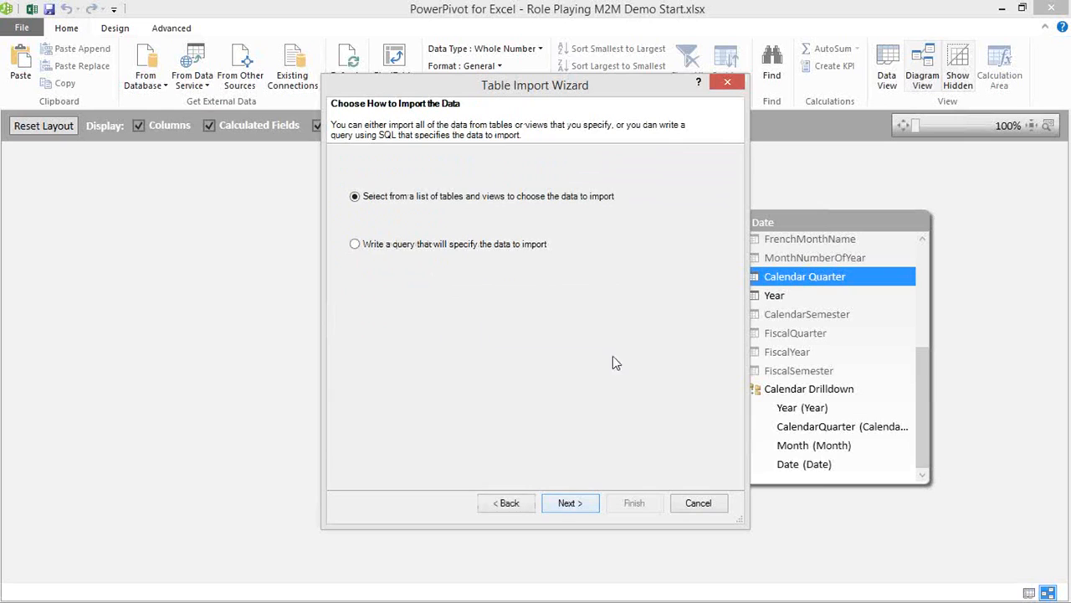
mouse_move(449, 208)
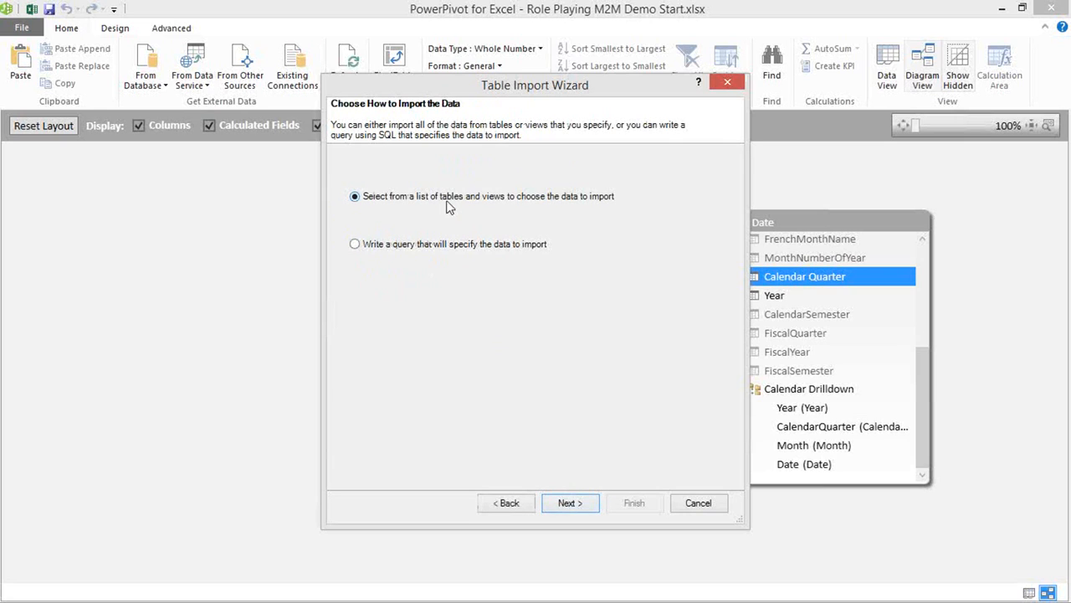
mouse_move(395, 209)
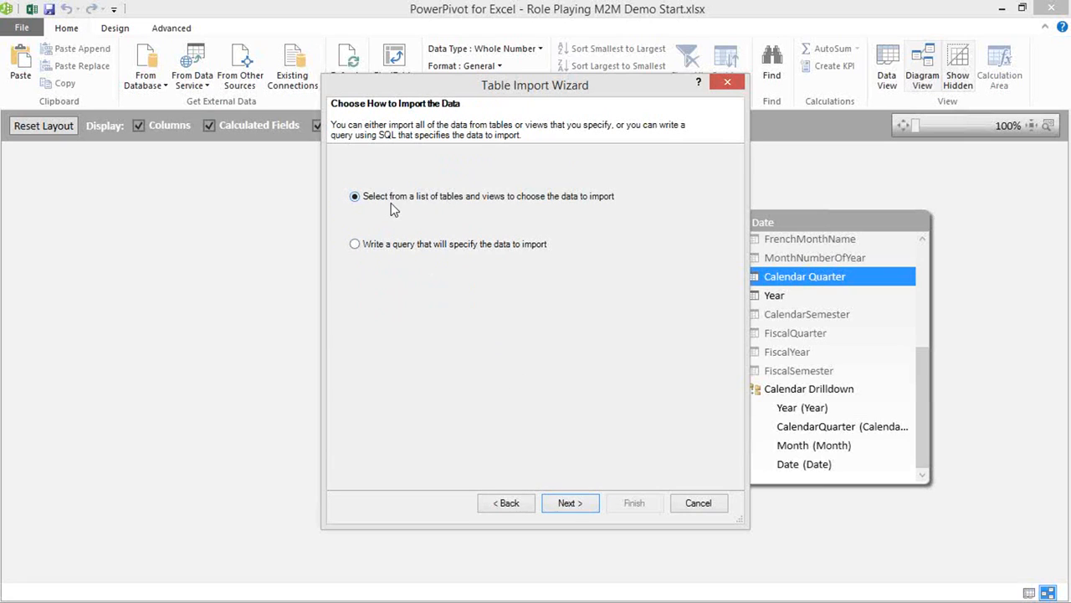
mouse_move(570, 502)
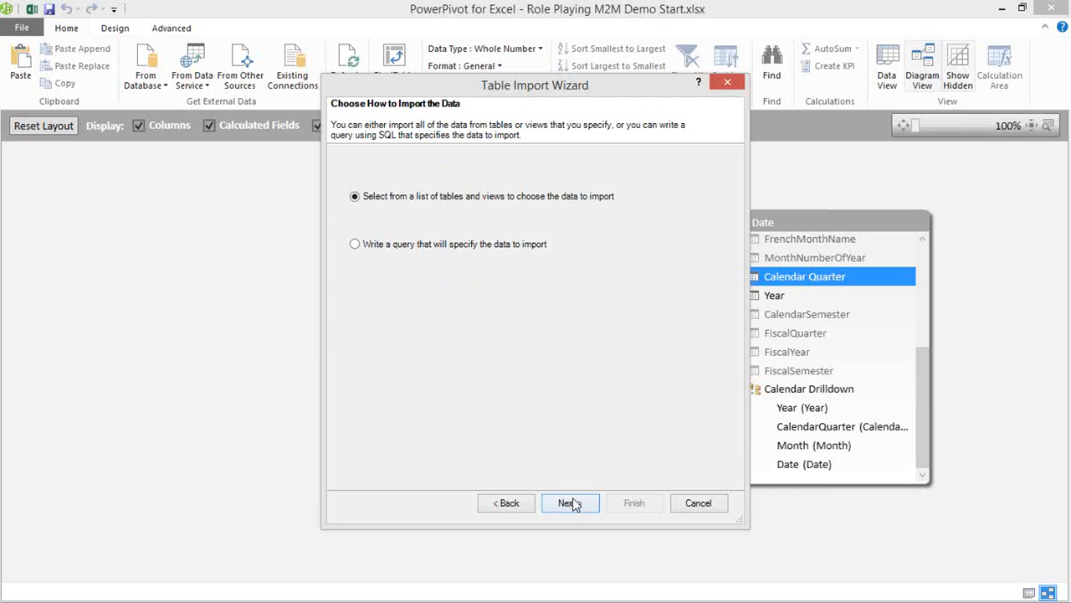
- Select FactFinance for import and give it the friendly name Finance
click(569, 502)
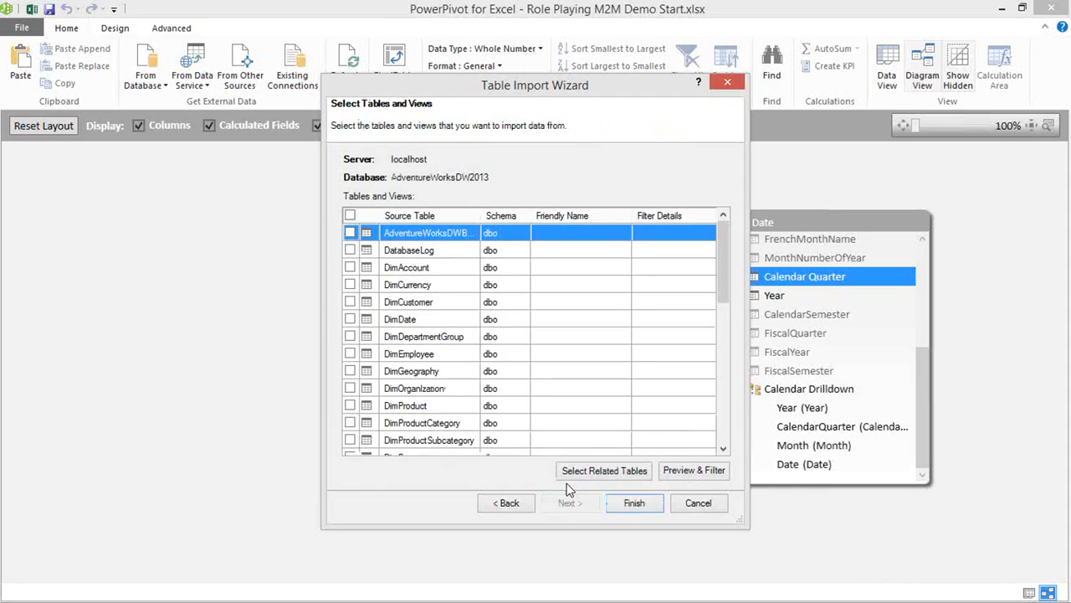
mouse_move(734, 264)
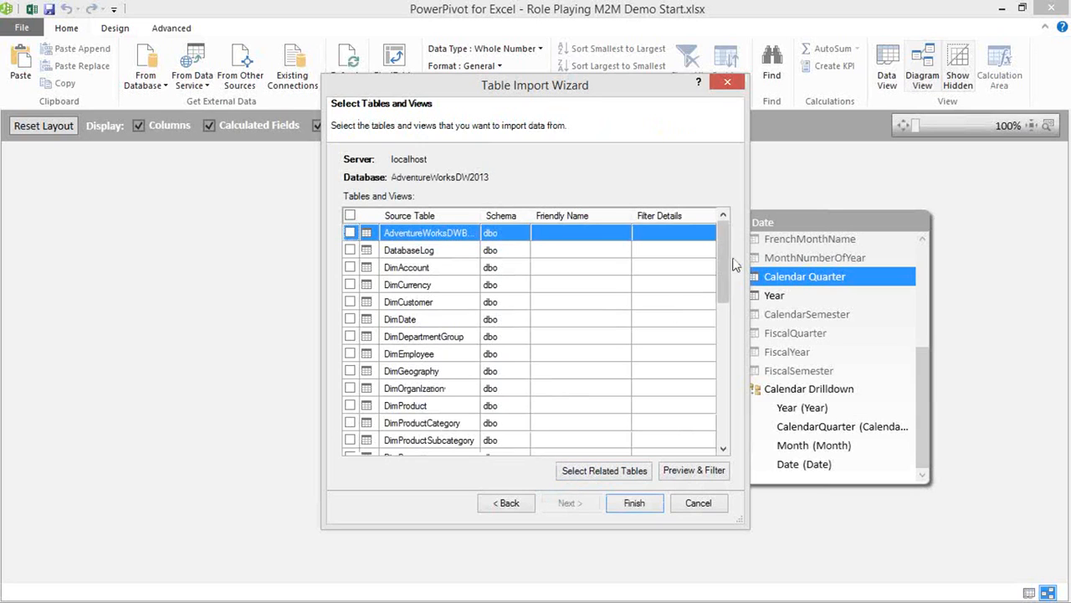
scroll(down, 3)
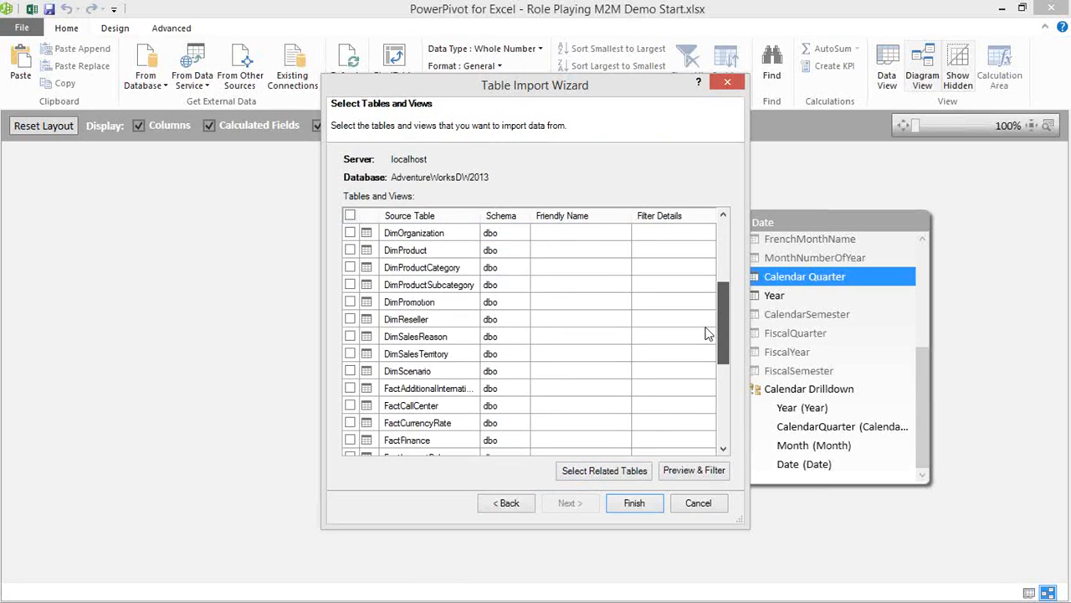
scroll(down, 3)
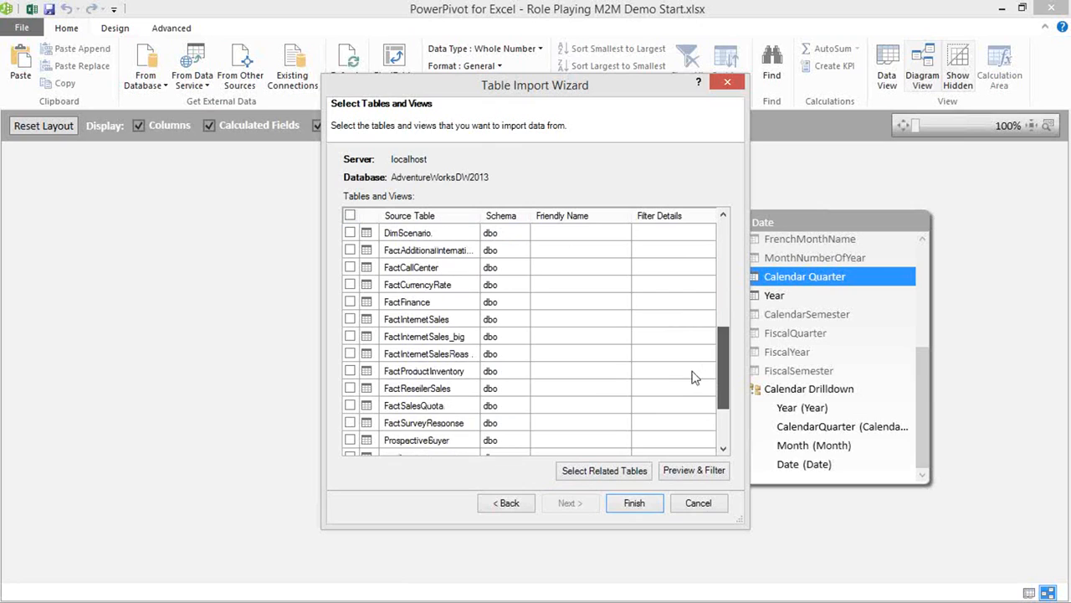
click(350, 301)
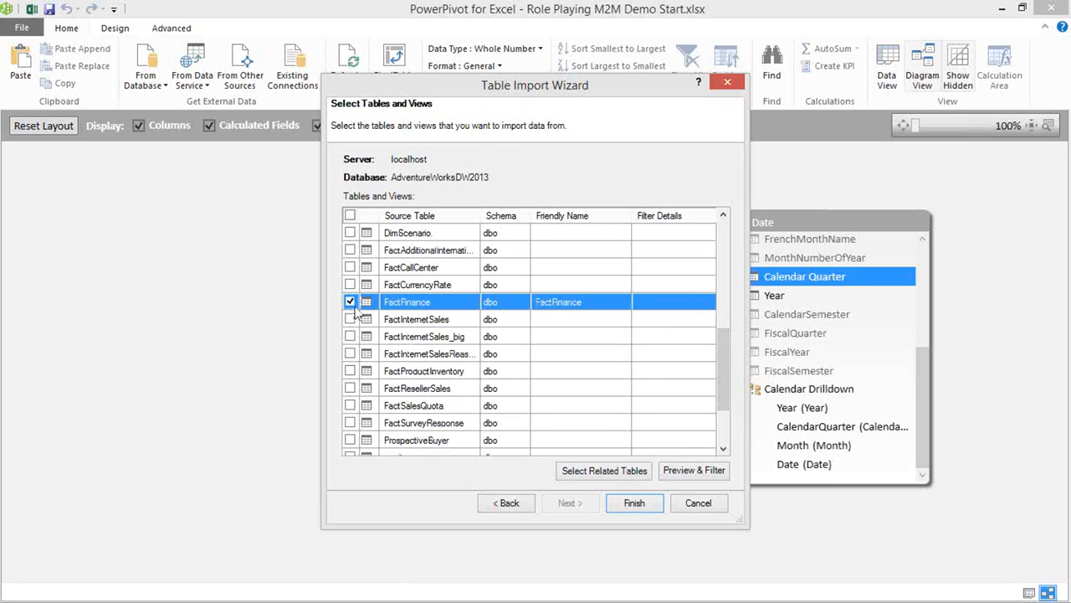
mouse_move(579, 224)
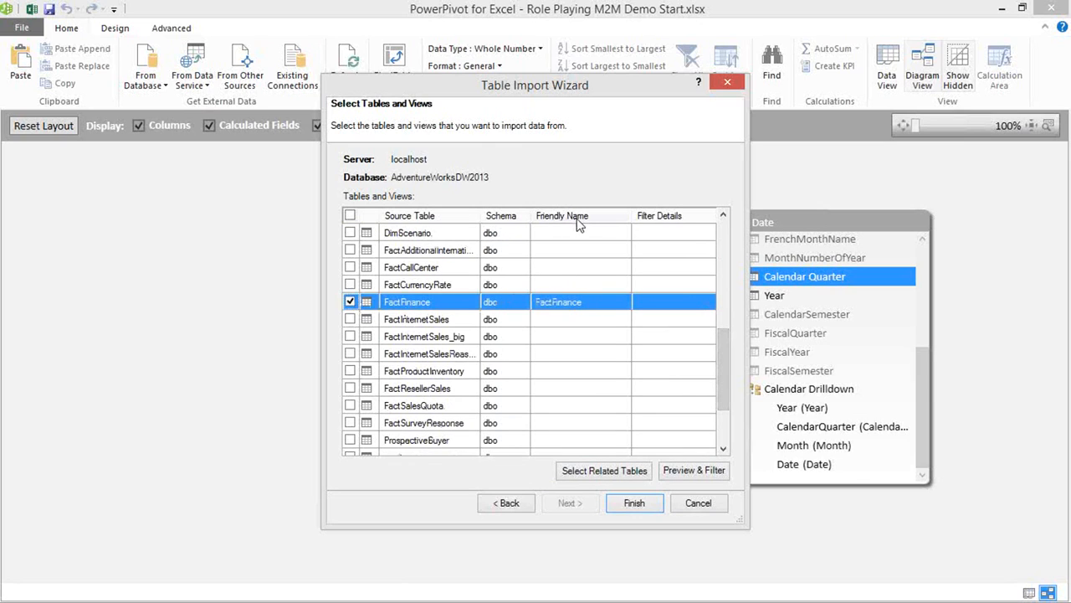
double_click(559, 301)
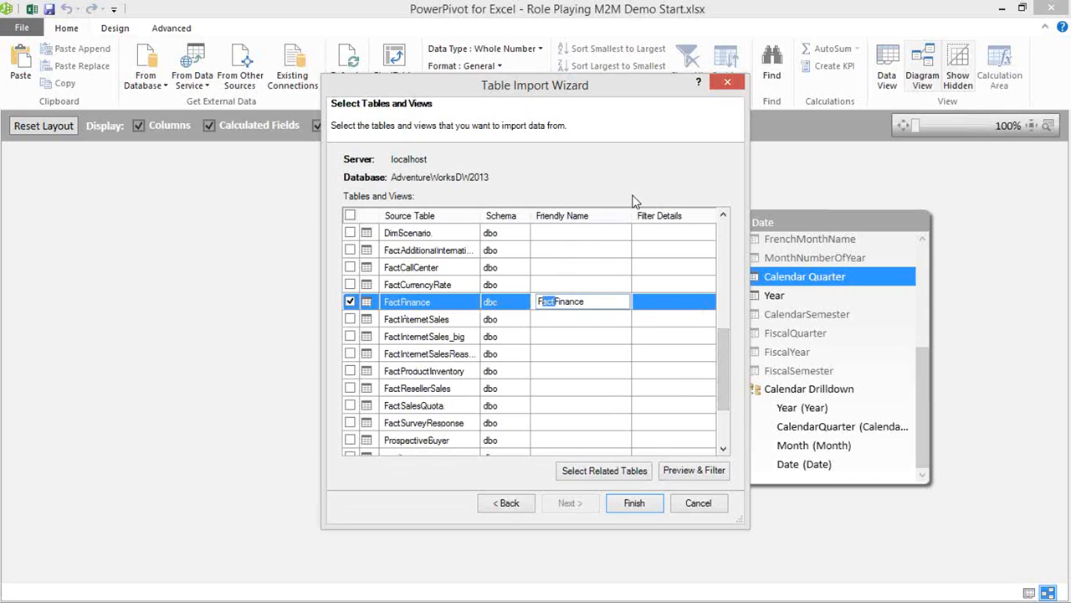
text(Finance)
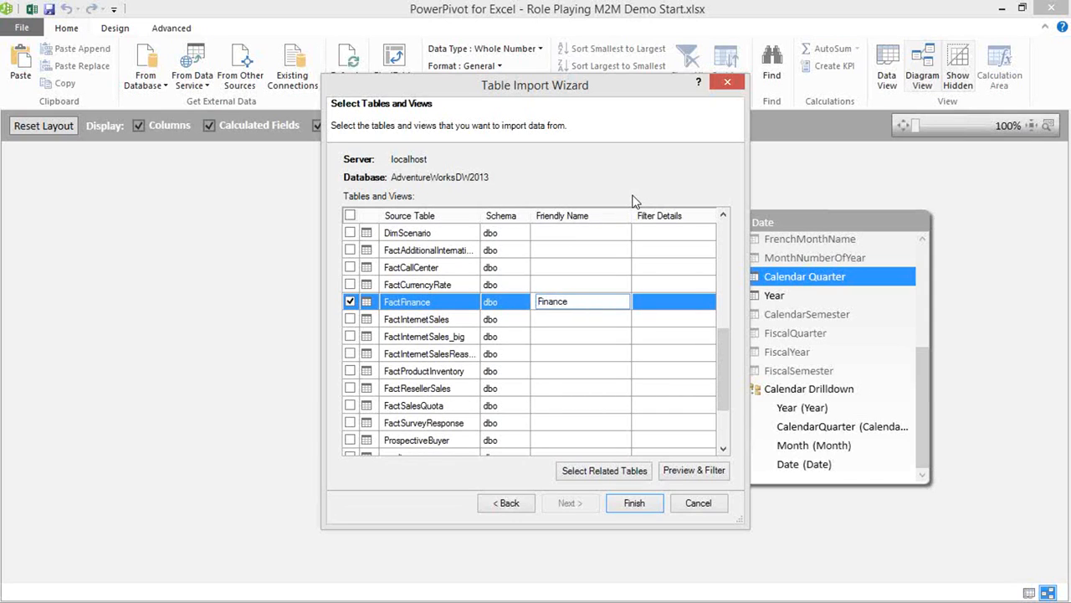
click(415, 318)
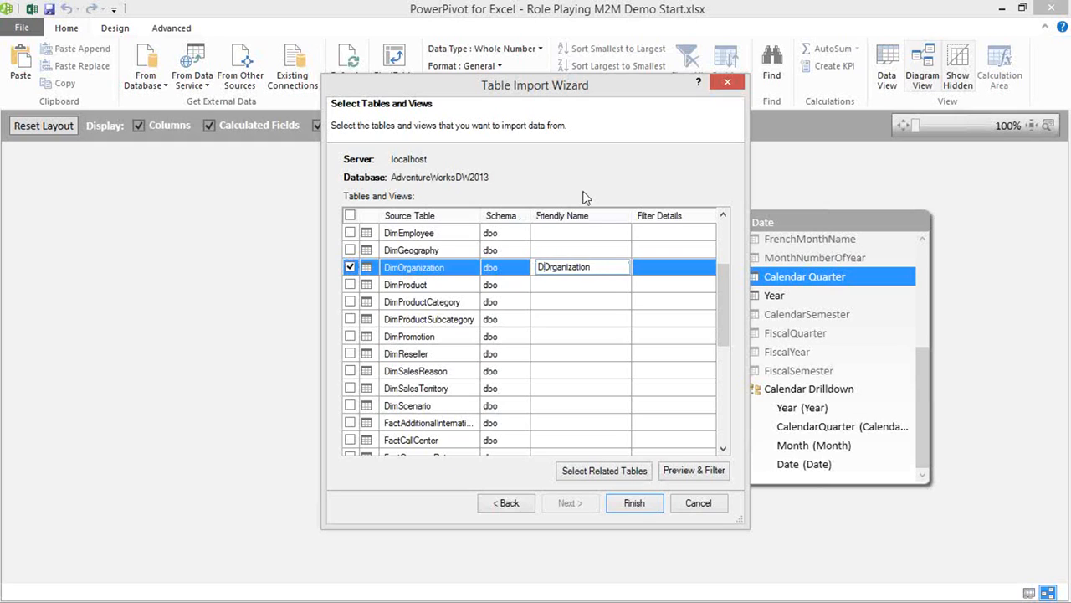
- Name DimOrganization as Organization and finish importing both tables
click(429, 285)
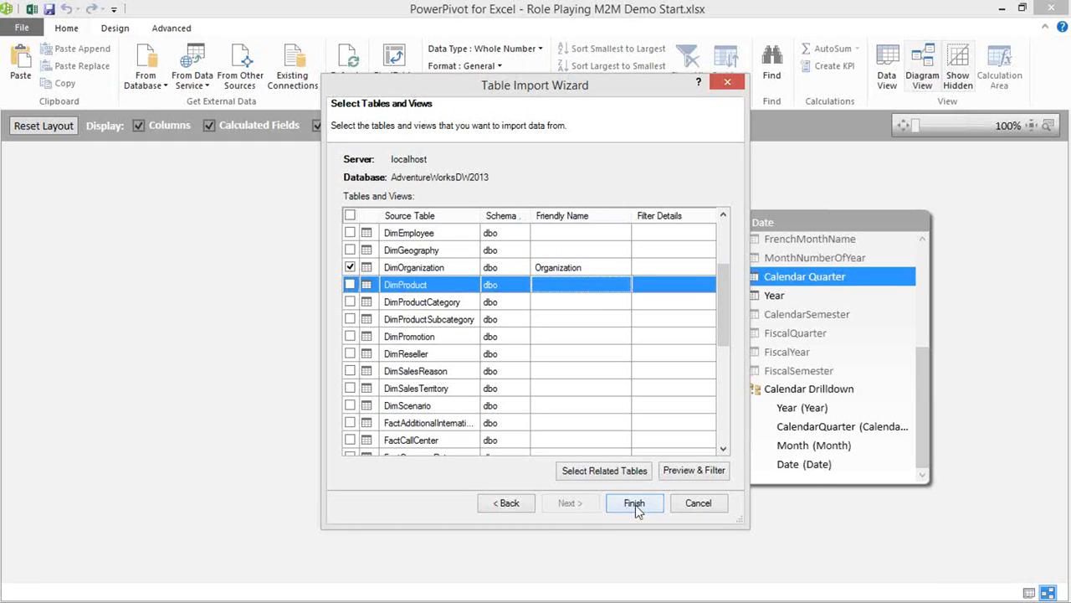
click(632, 502)
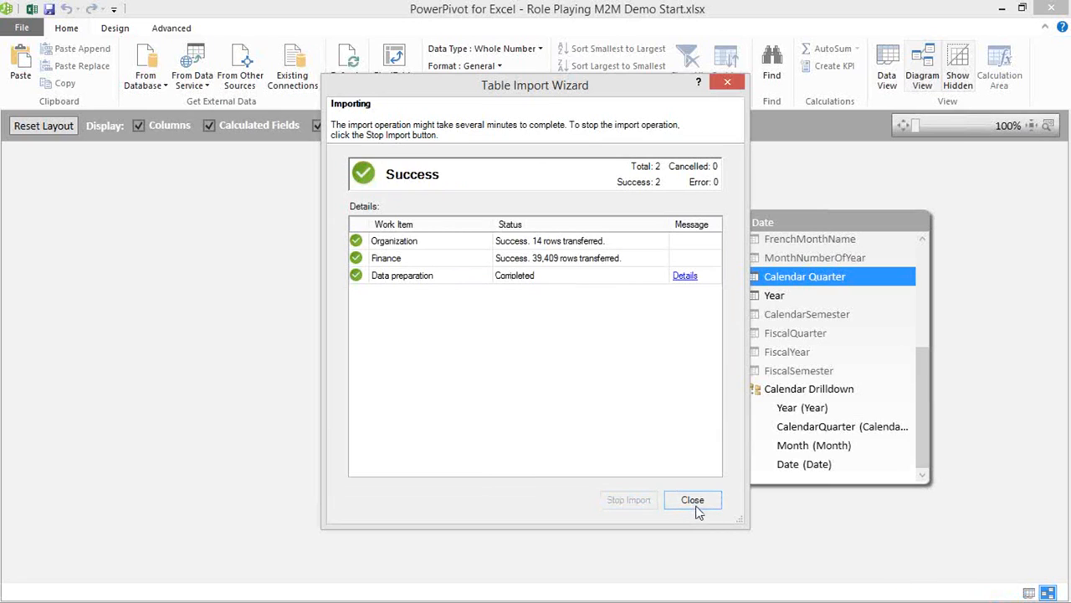
- Close the finished Table Import Wizard to return to the diagram
click(693, 499)
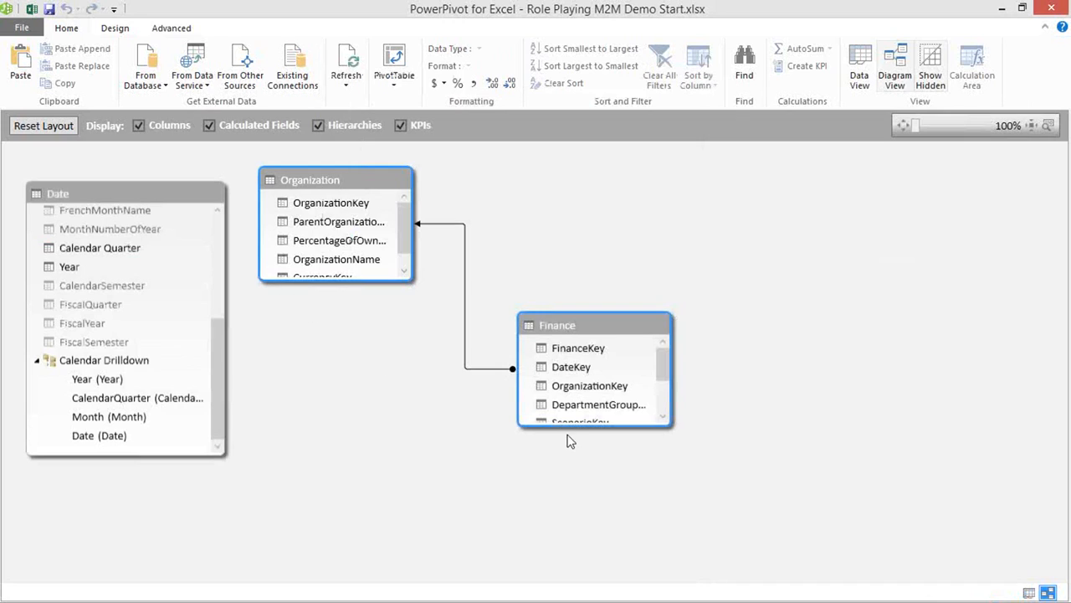
mouse_move(644, 365)
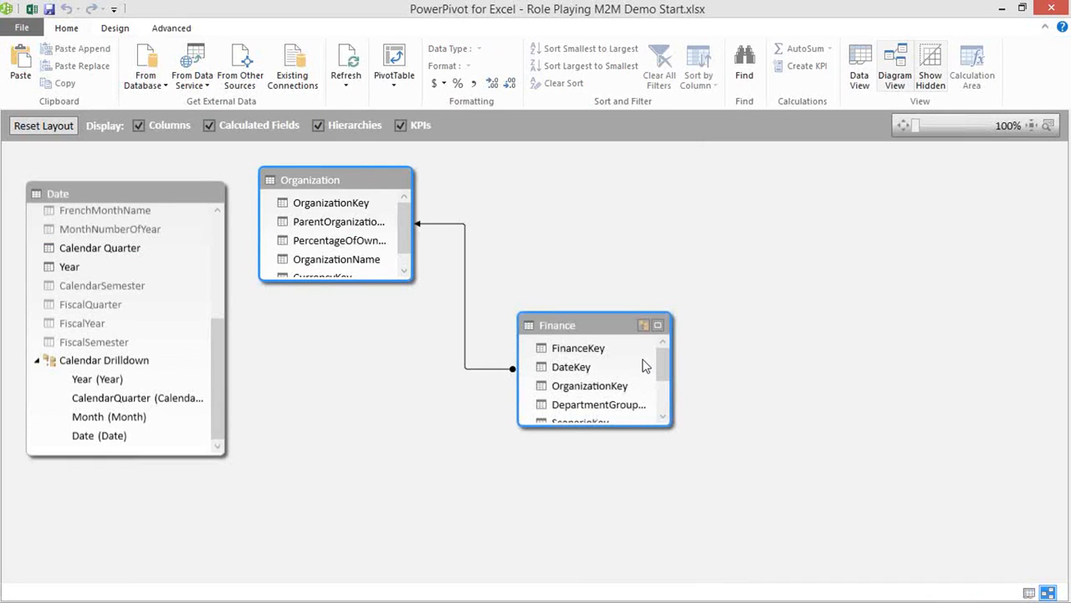
mouse_move(728, 296)
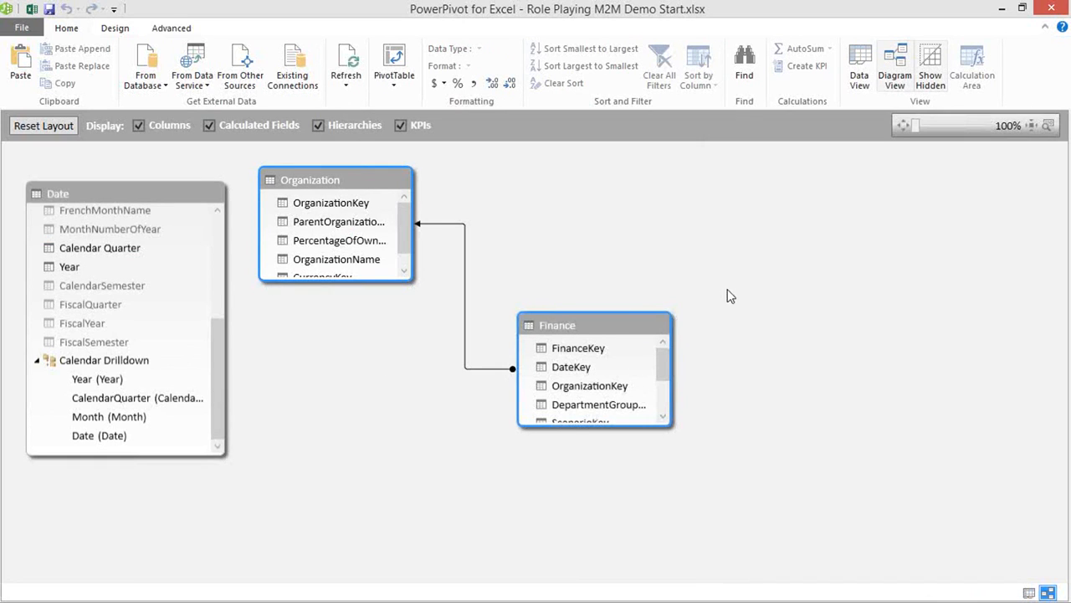
mouse_move(838, 228)
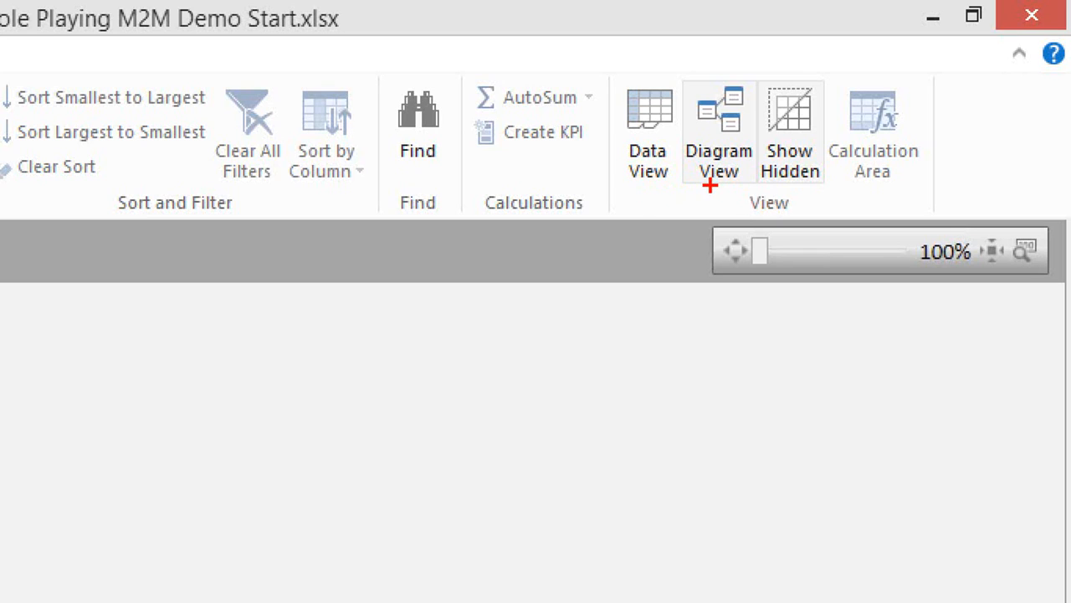
mouse_move(713, 194)
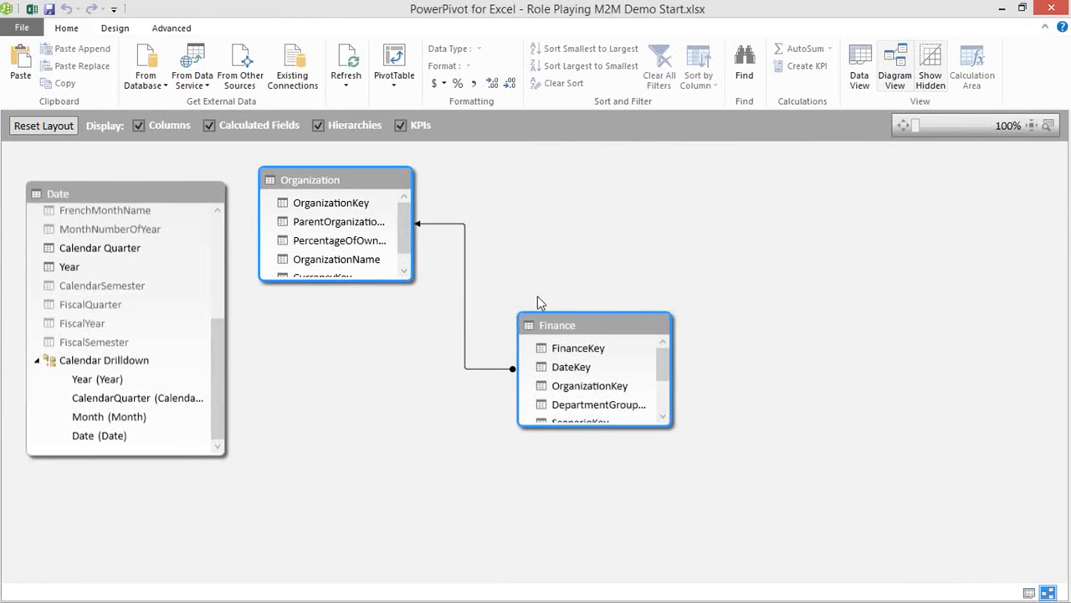
mouse_move(589, 326)
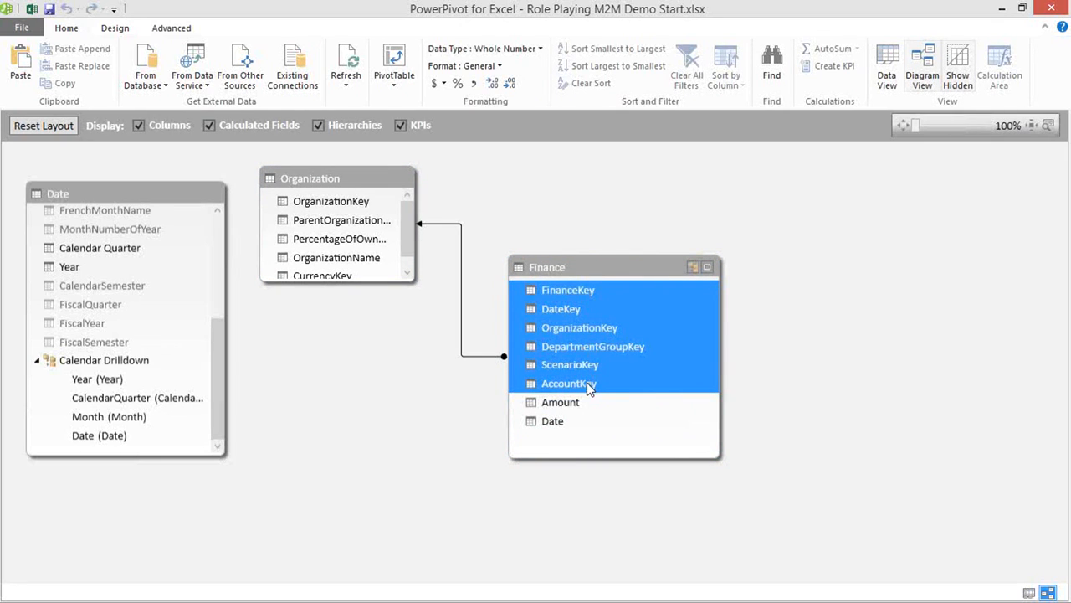
- Select Finance's key columns FinanceKey through AccountKey and bring up their context actions
click(569, 381)
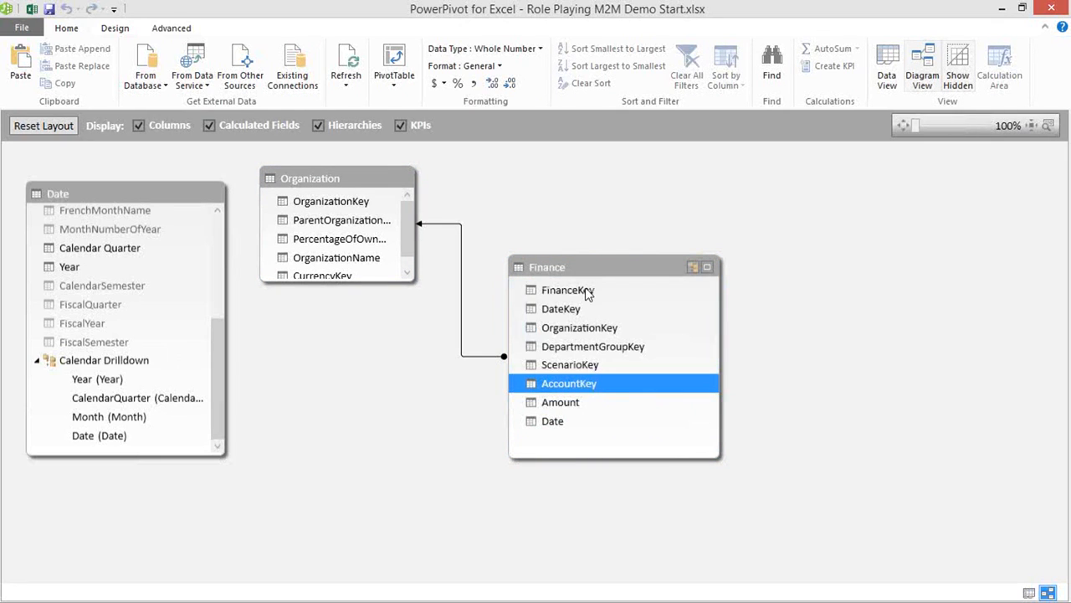
click(567, 289)
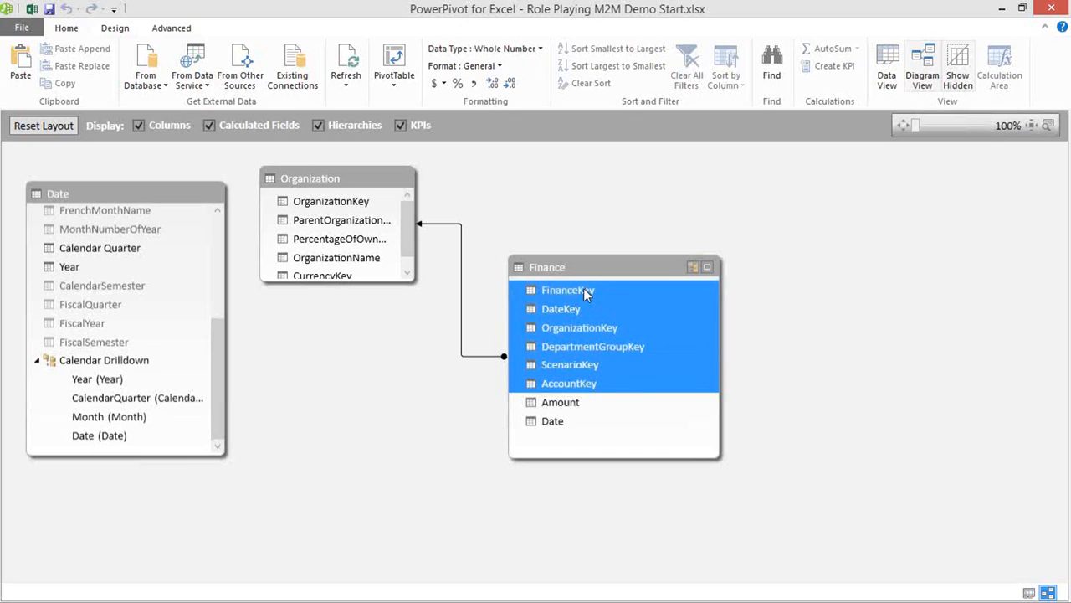
mouse_move(575, 308)
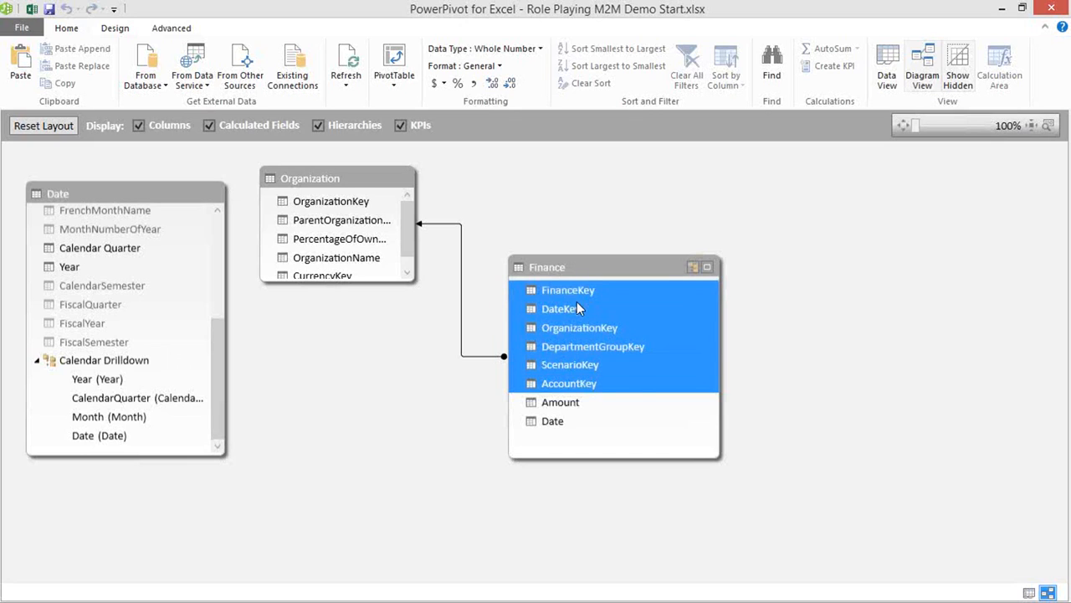
right_click(569, 308)
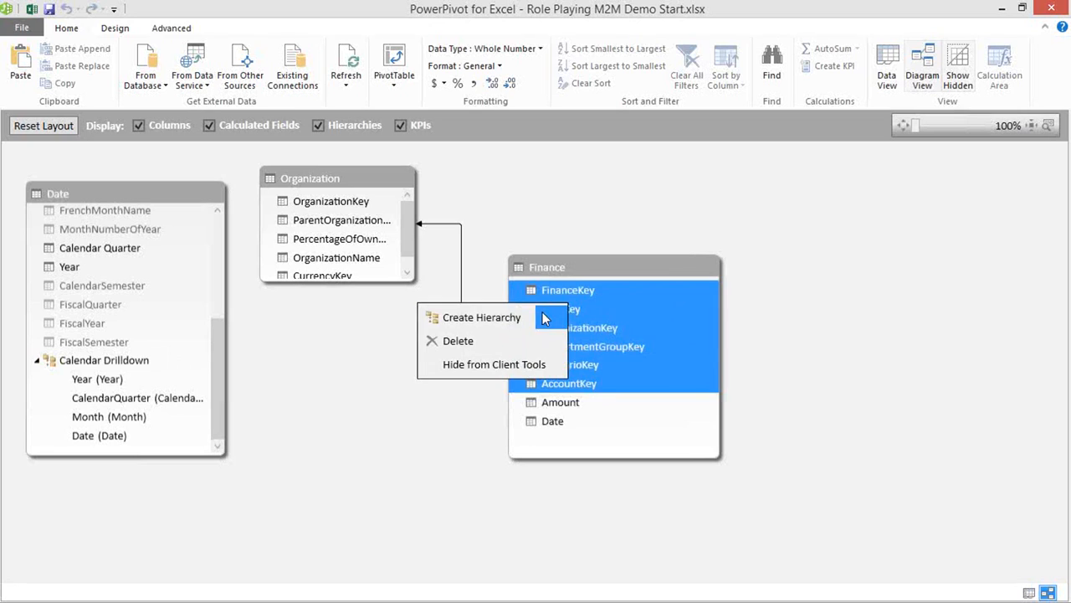
mouse_move(519, 365)
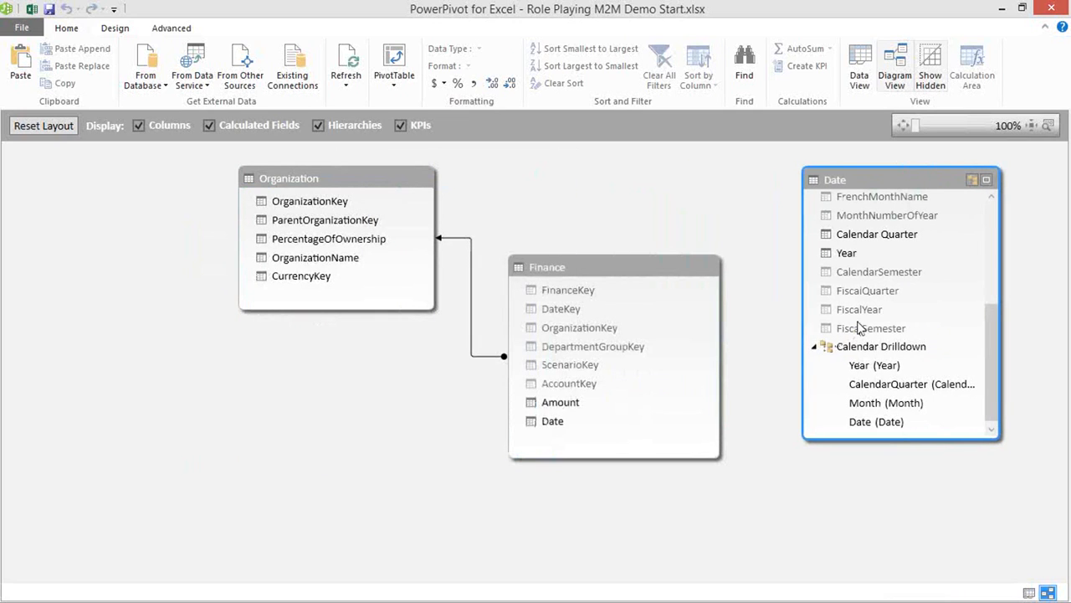
- Drag Finance DateKey onto Date's DateKey to create the relationship
scroll(up, 3)
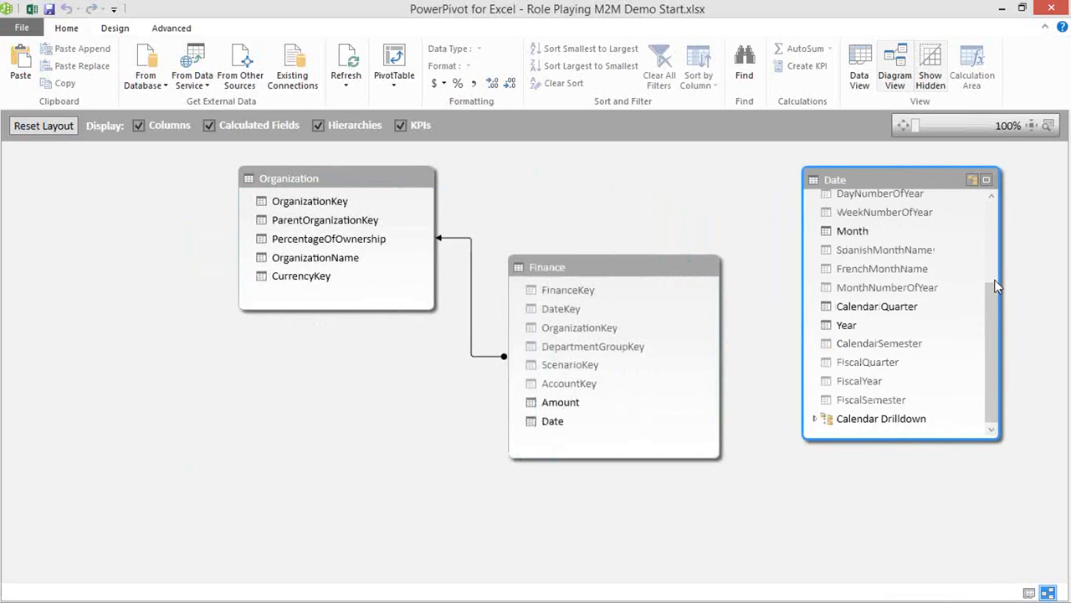
scroll(up, 3)
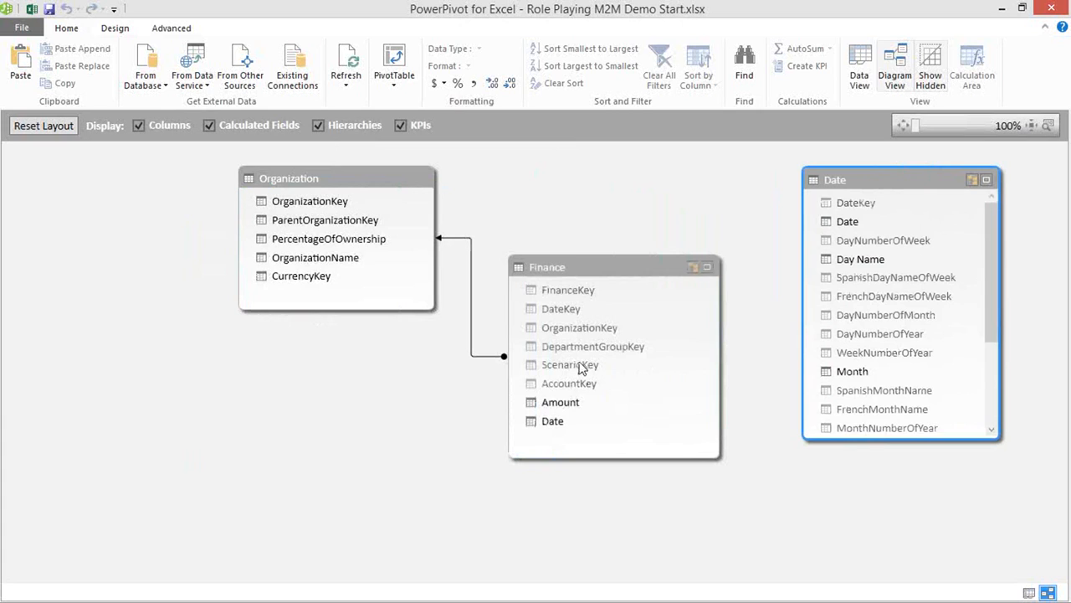
click(561, 308)
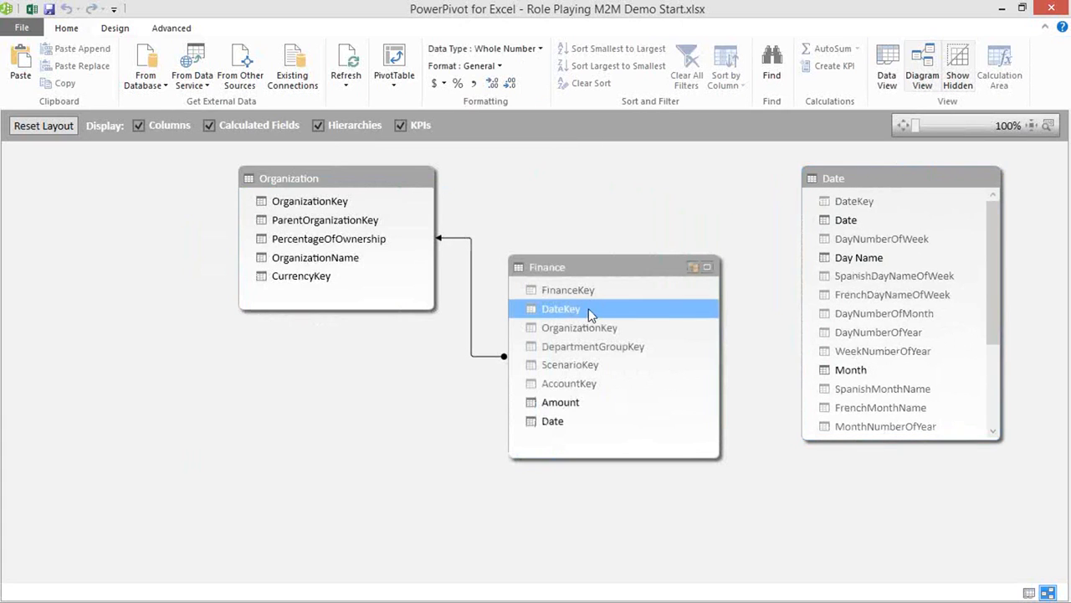
drag(561, 308, 854, 201)
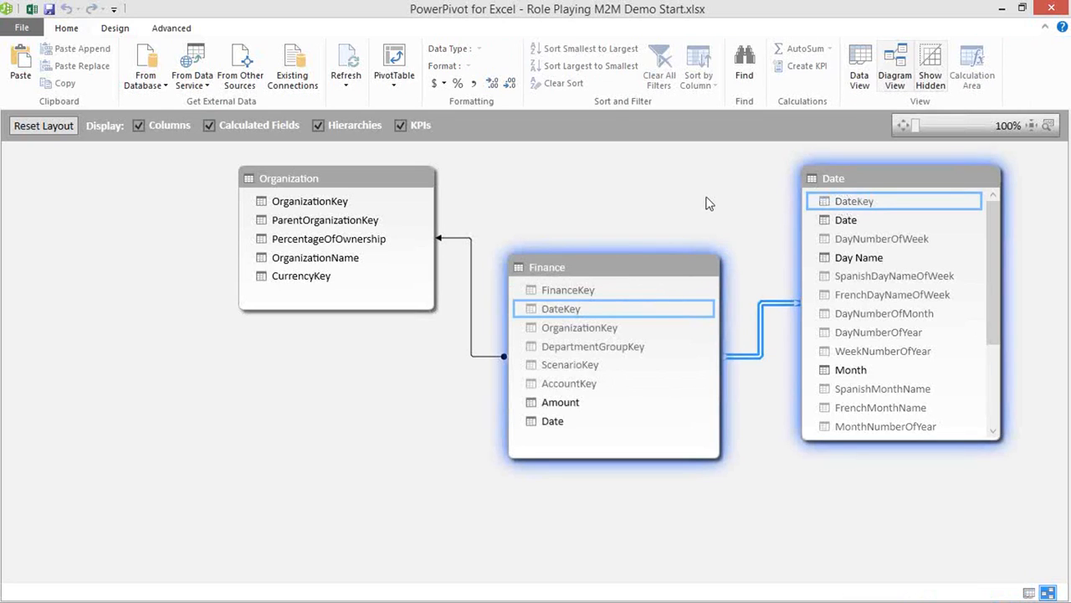
mouse_move(662, 230)
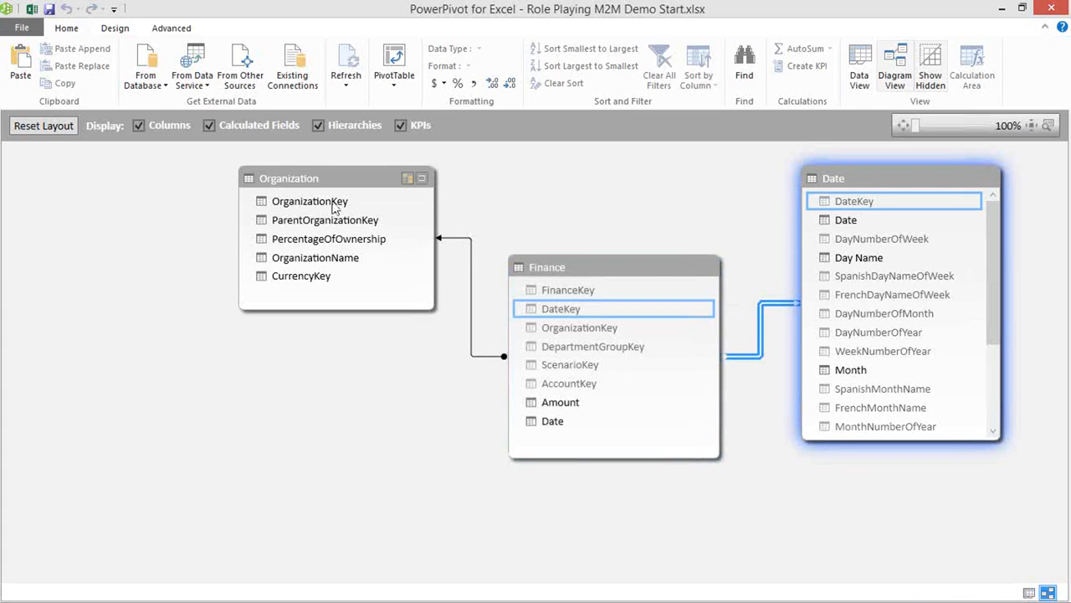
- Hide OrganizationKey, ParentOrganizationKey and CurrencyKey of Organization from client tools
click(309, 201)
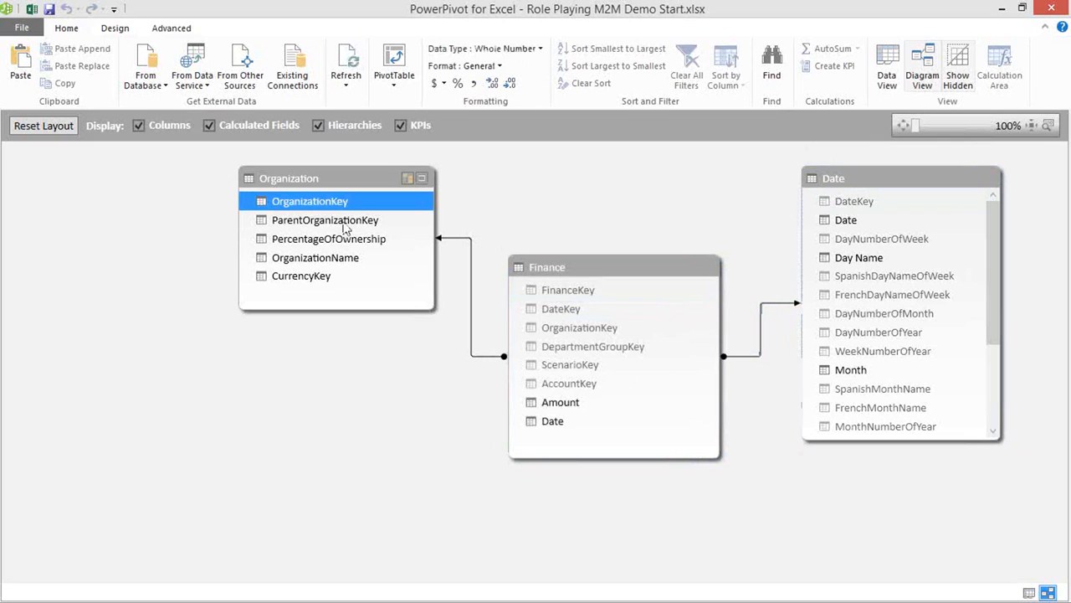
click(325, 219)
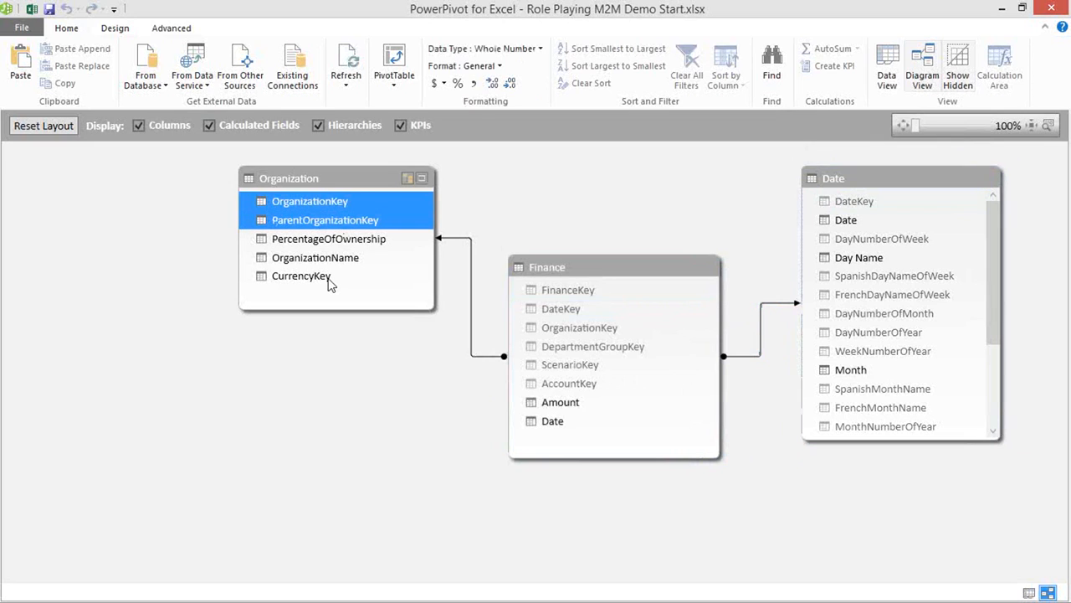
right_click(301, 276)
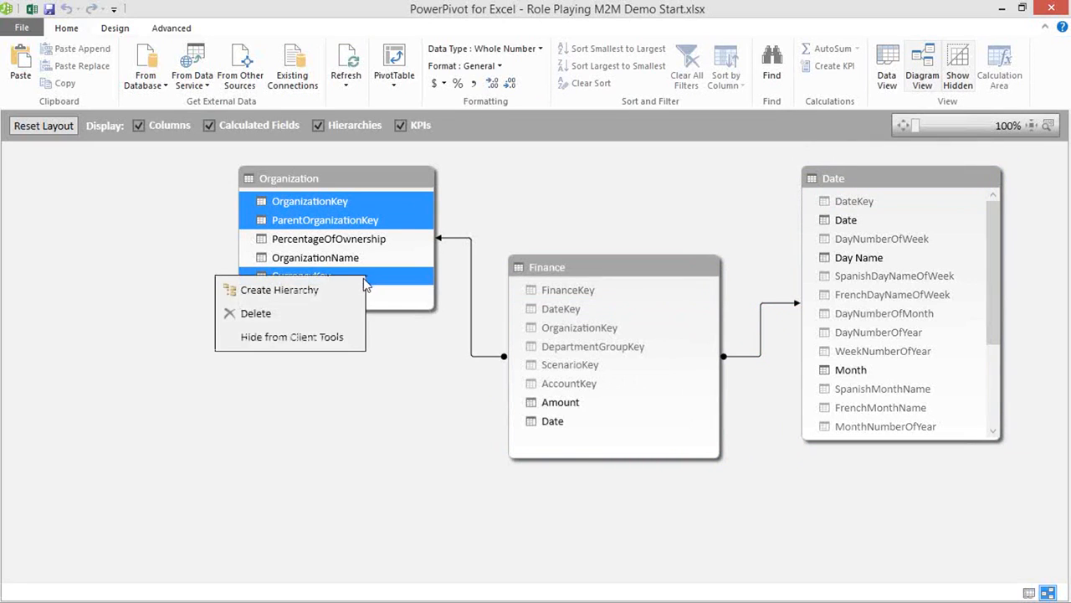
mouse_move(291, 336)
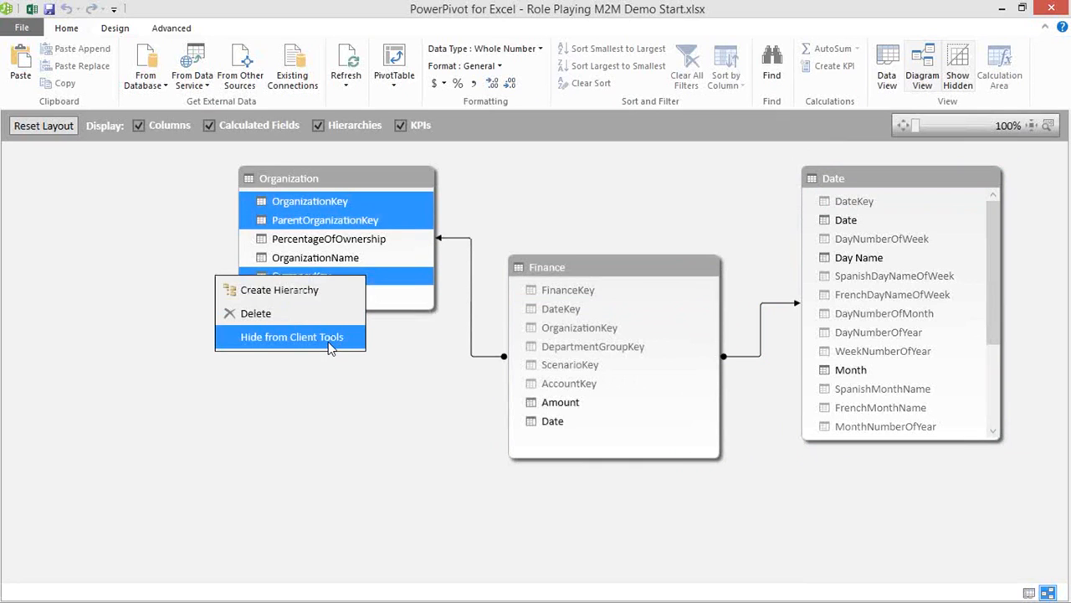
click(291, 337)
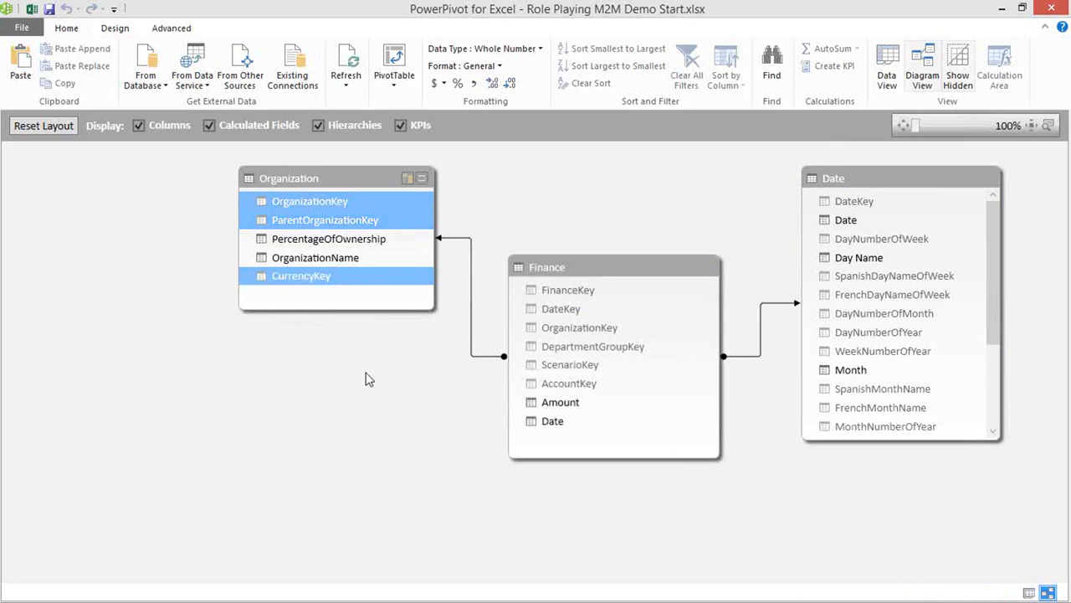
mouse_move(427, 407)
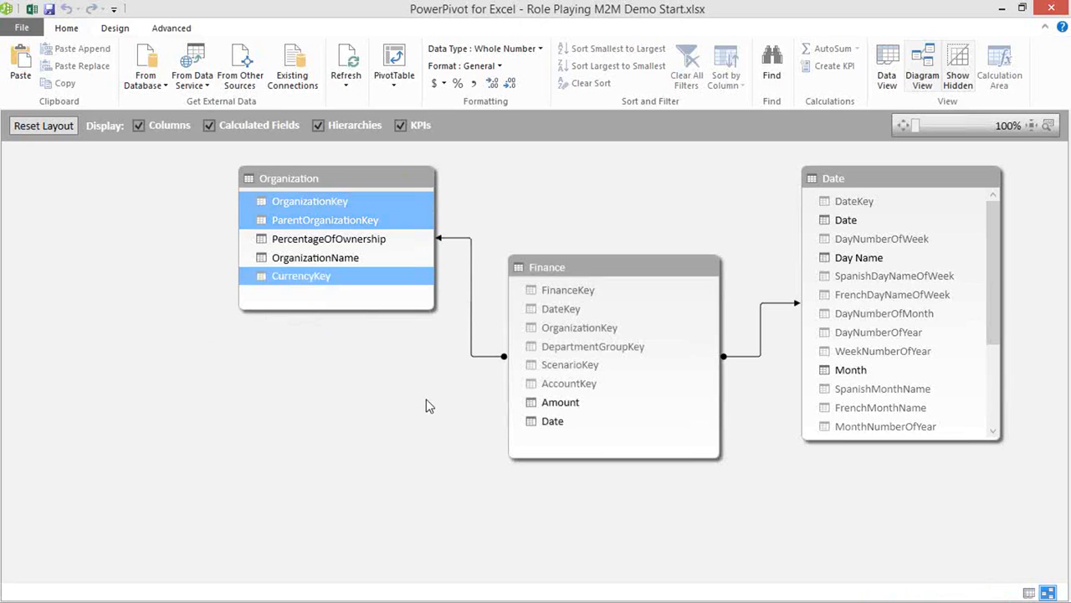
mouse_move(466, 369)
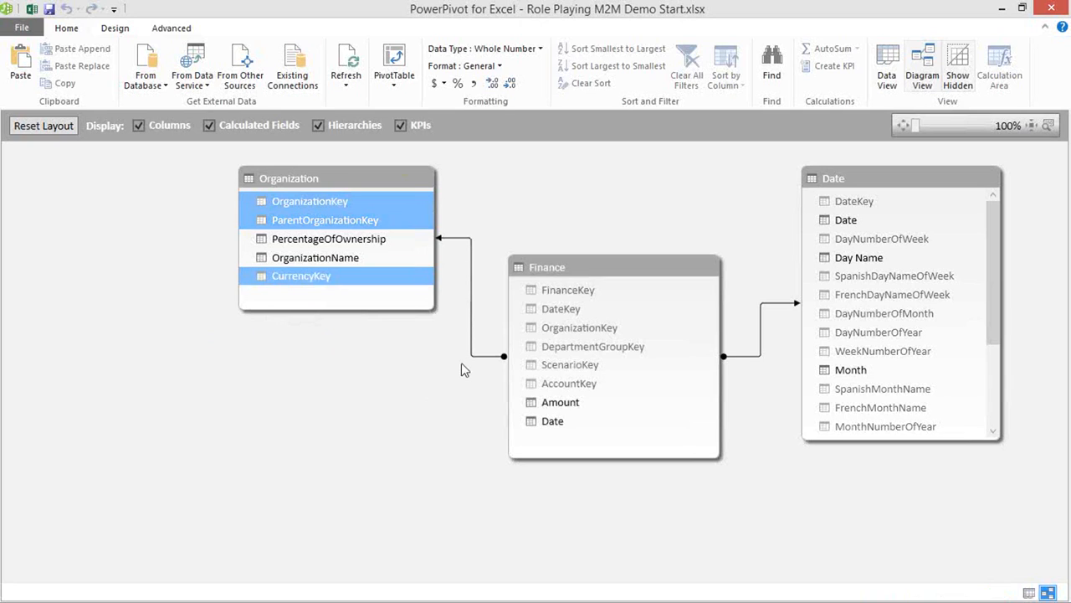
mouse_move(469, 367)
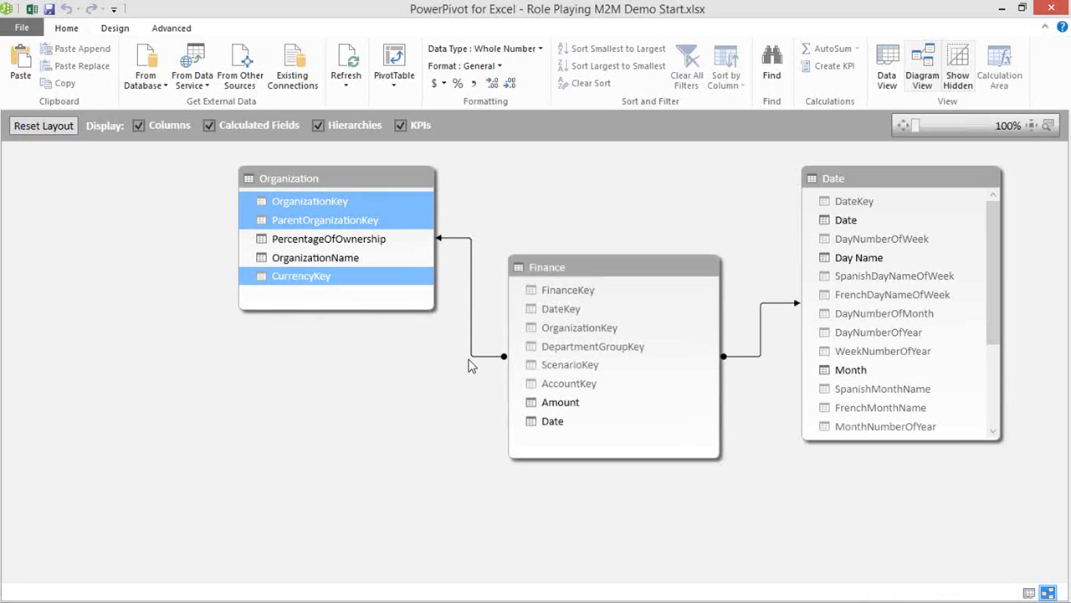
mouse_move(855, 50)
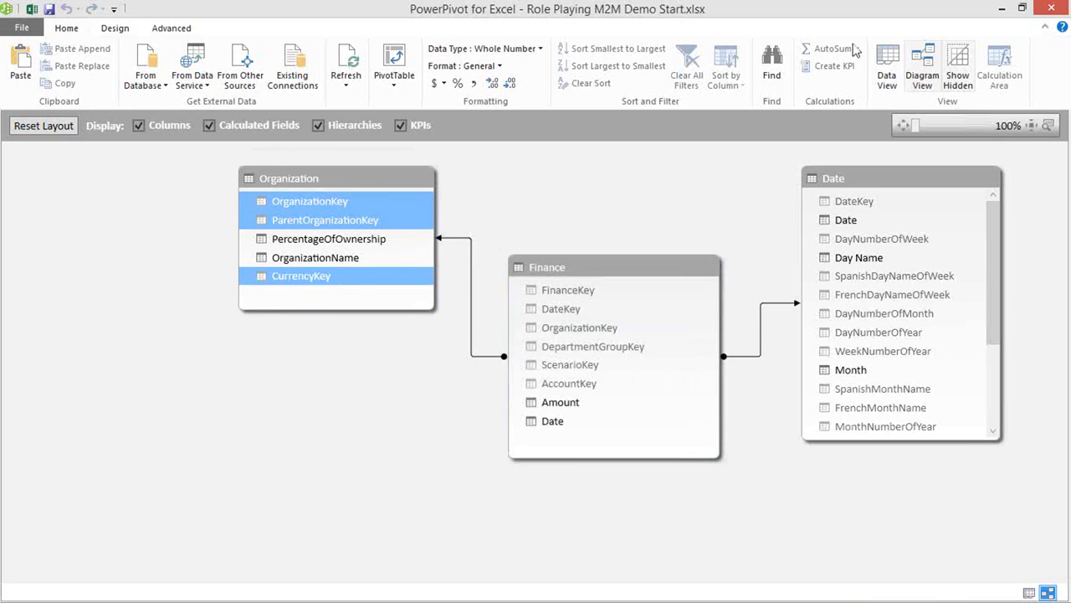